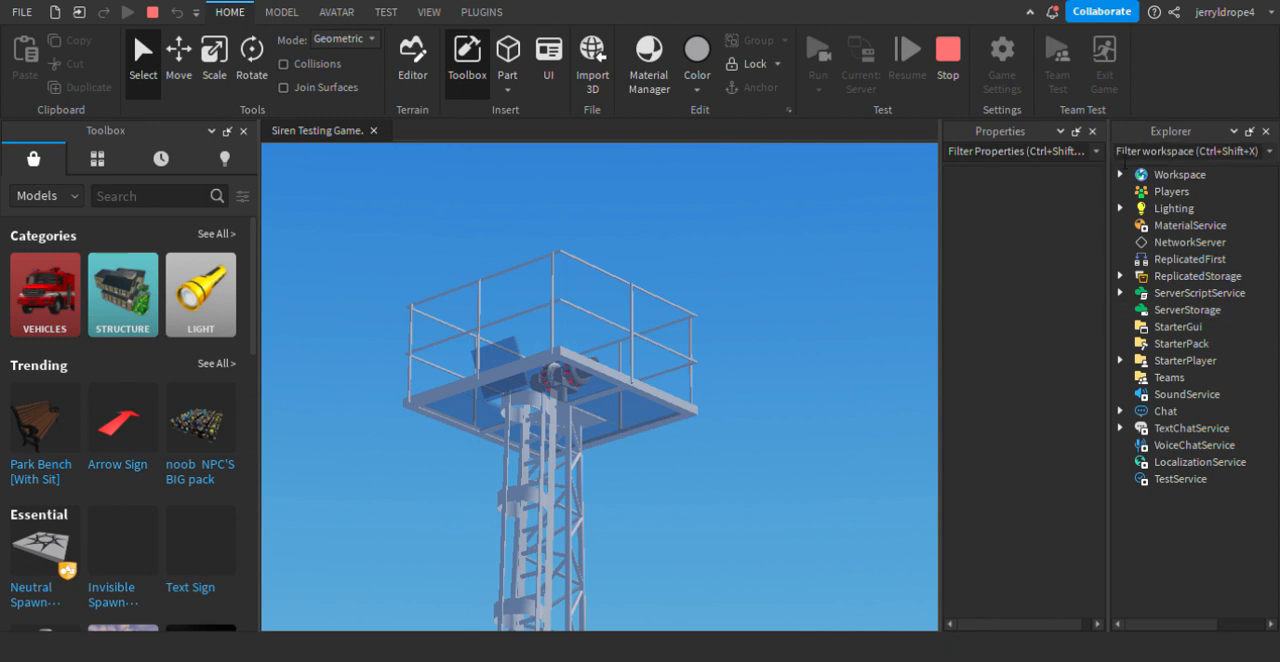
Expand Workspace > CS6 > Motor to reveal the Alt and On BoolValues
left_click(1120, 174)
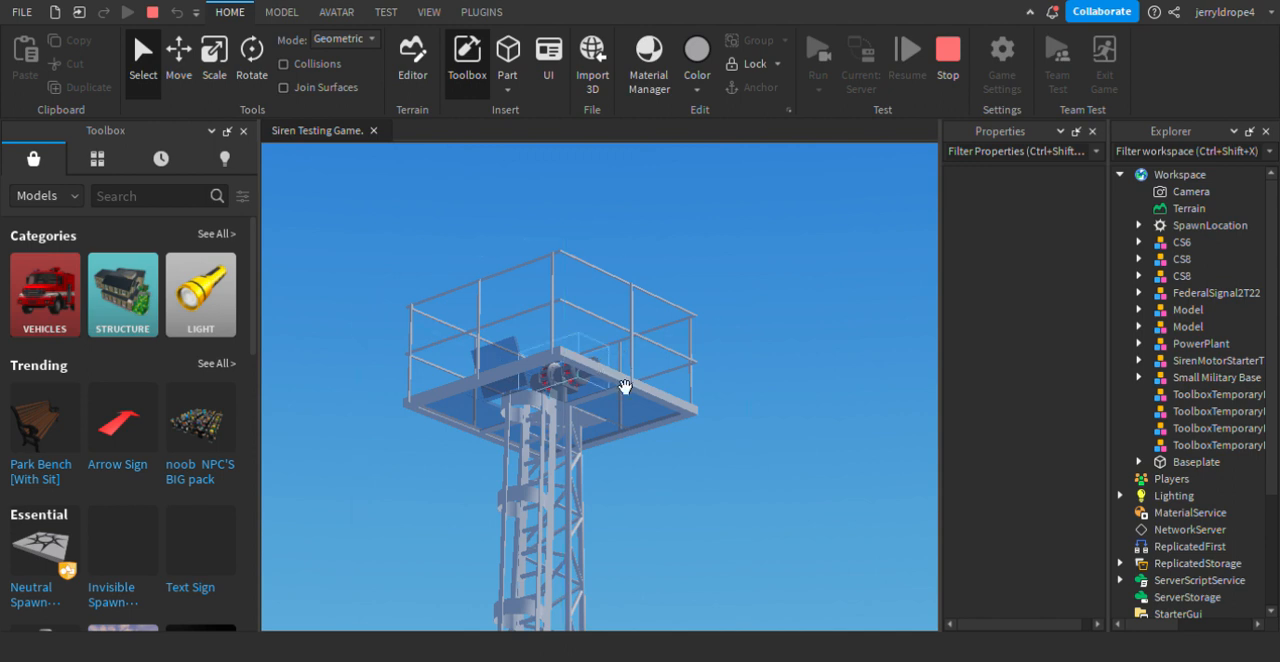
left_click(1182, 275)
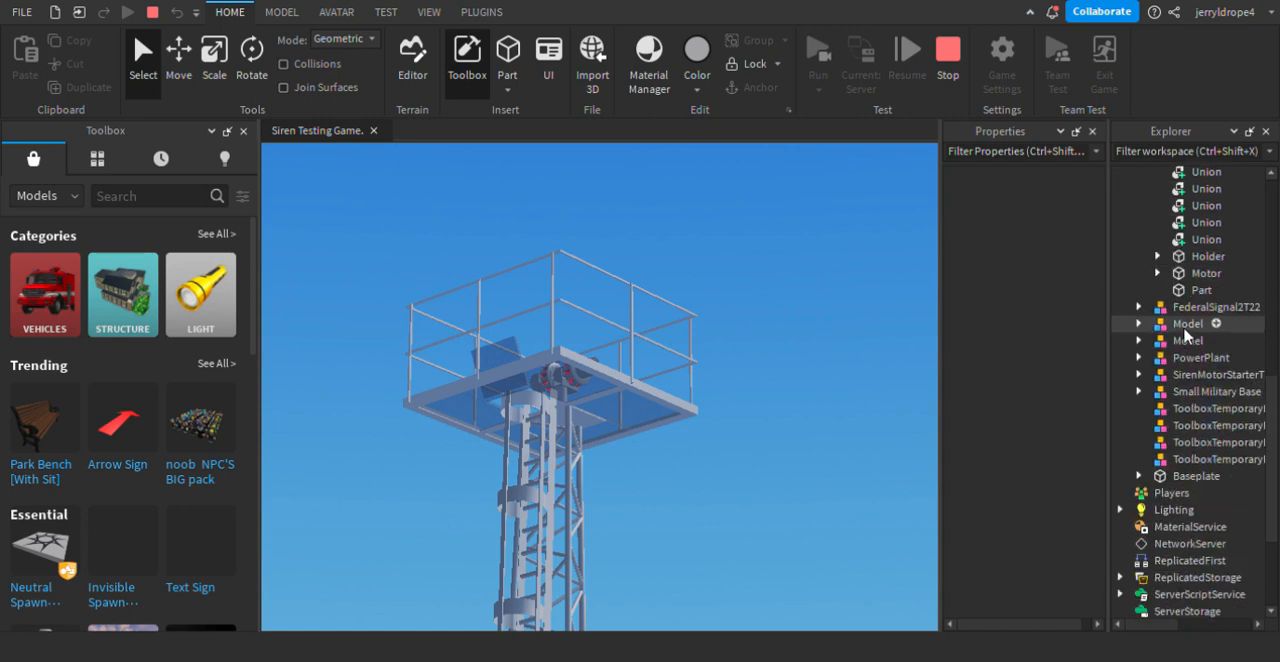
left_click(1158, 273)
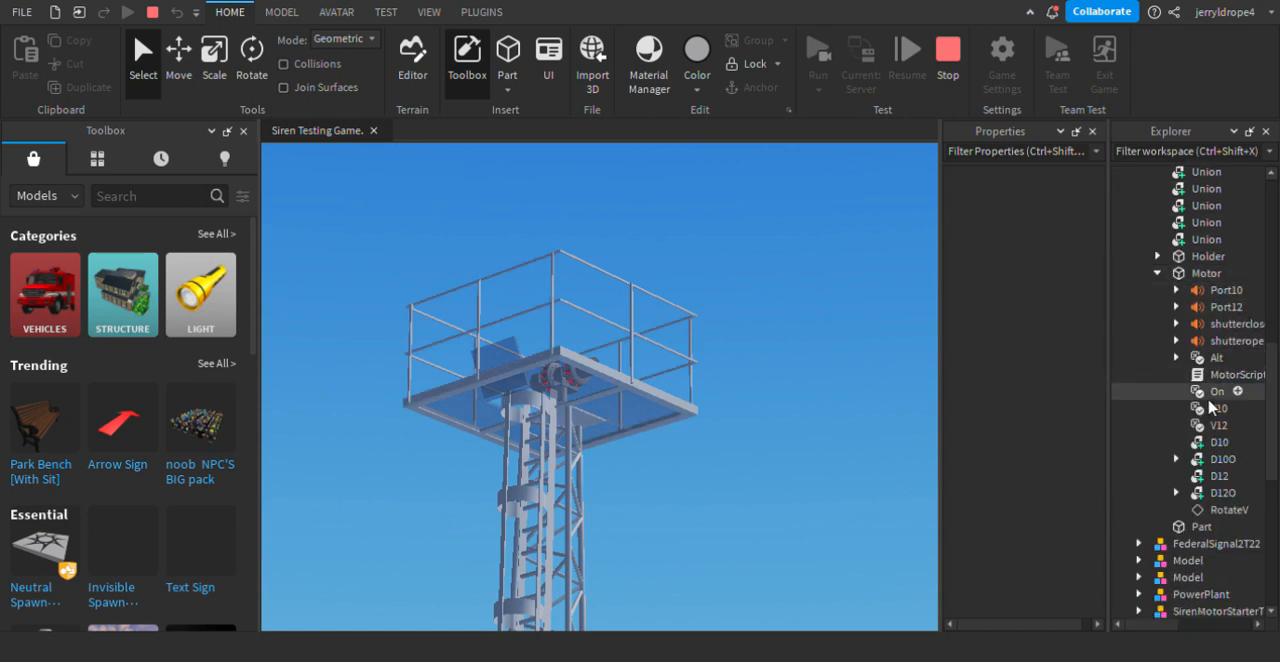
mouse_move(1190, 357)
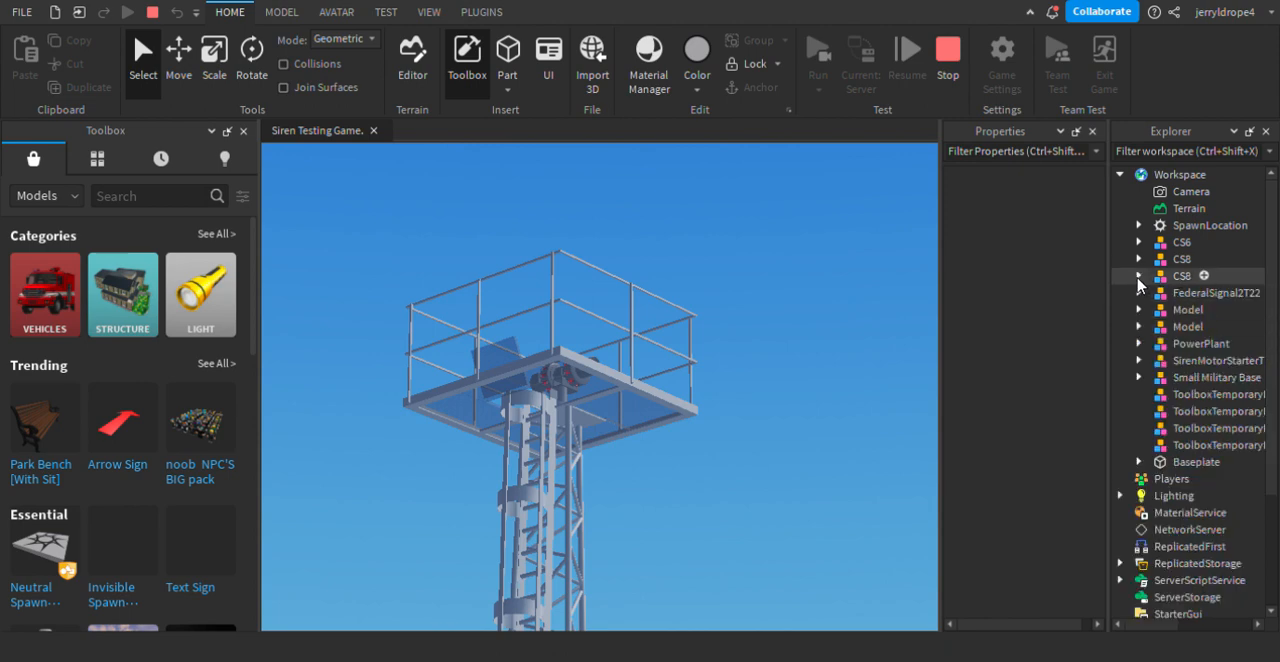
left_click(1139, 242)
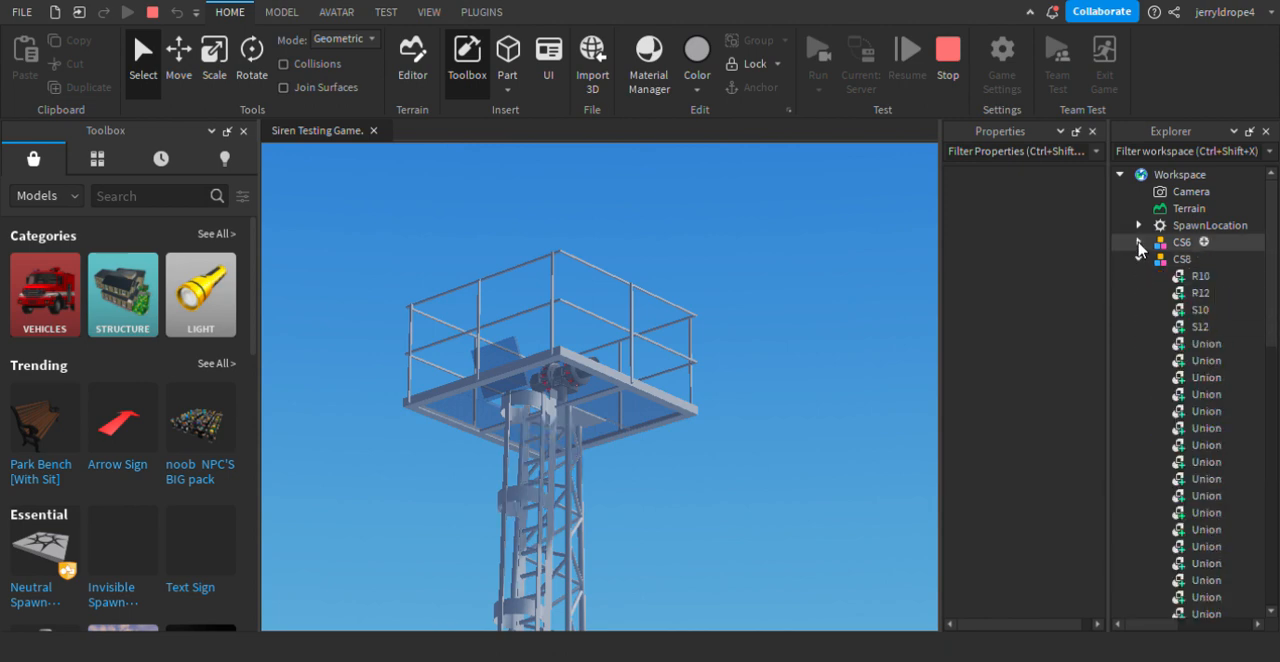
scroll("down", 3)
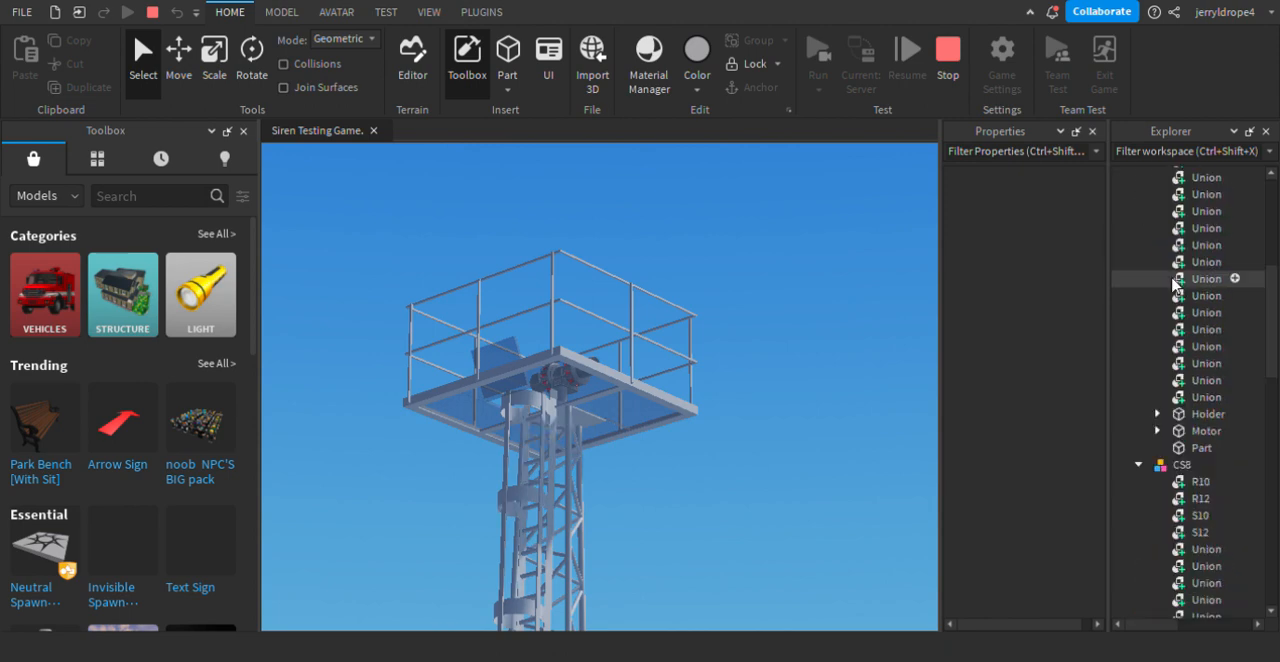
left_click(1158, 431)
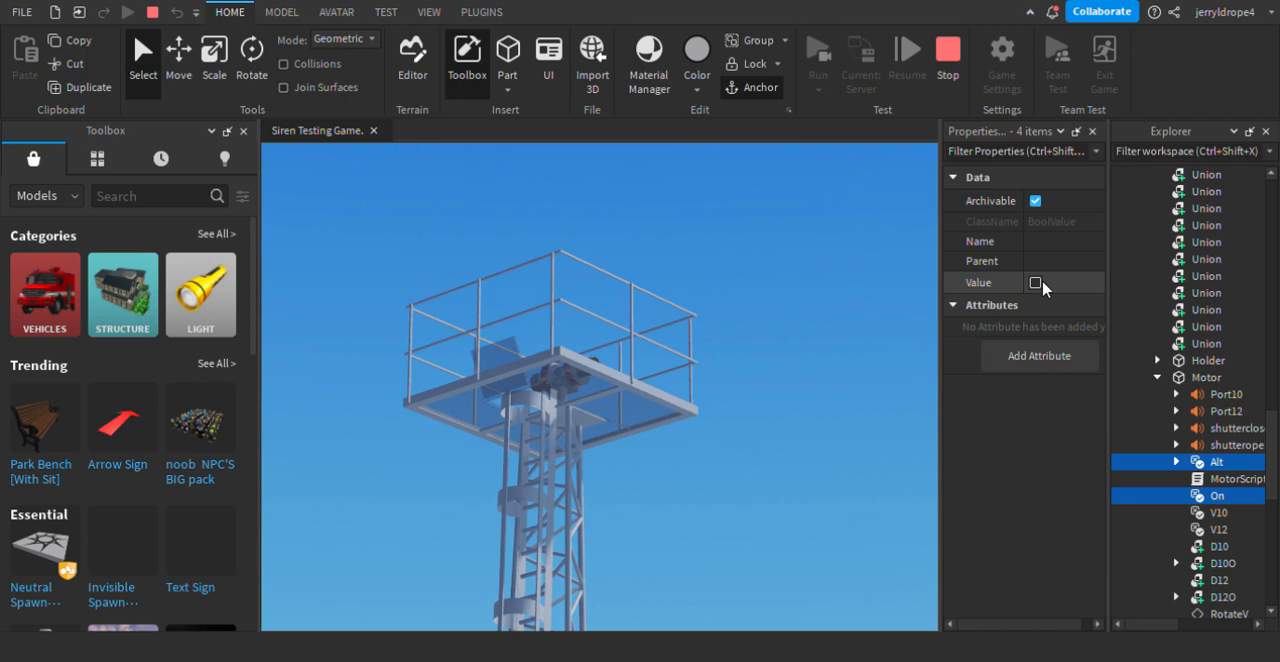
Tick Value for the On and Alt BoolValues, then untick it again
left_click(1035, 283)
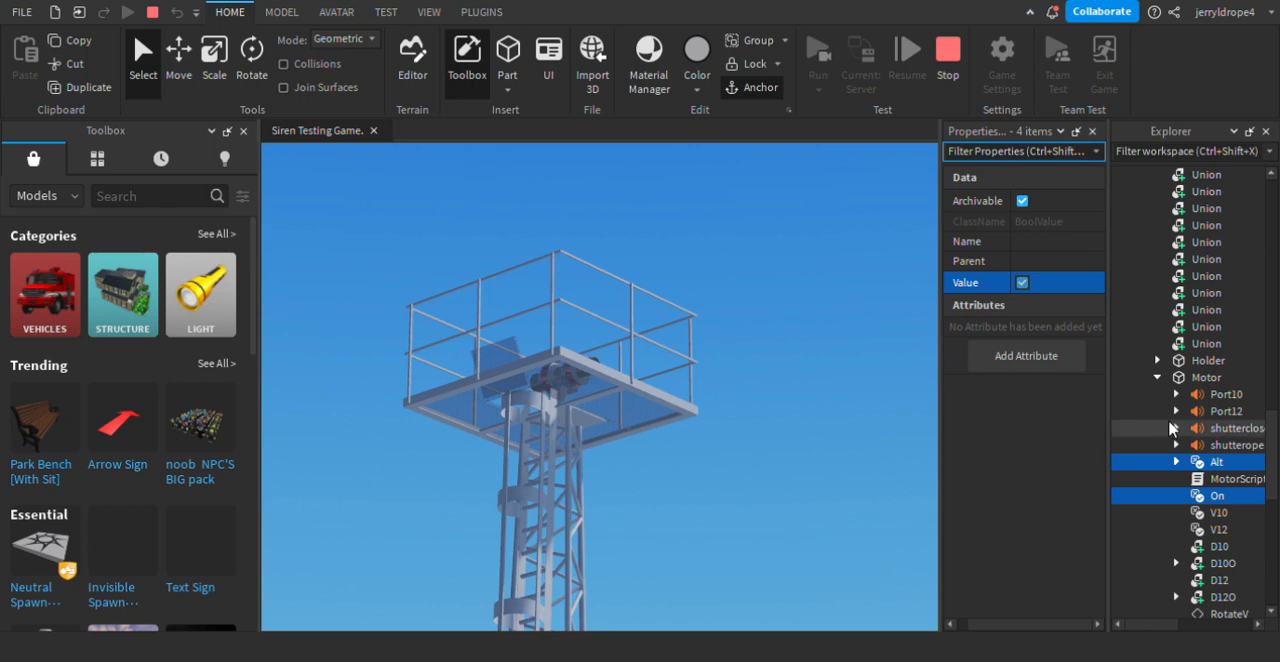
mouse_move(1196, 301)
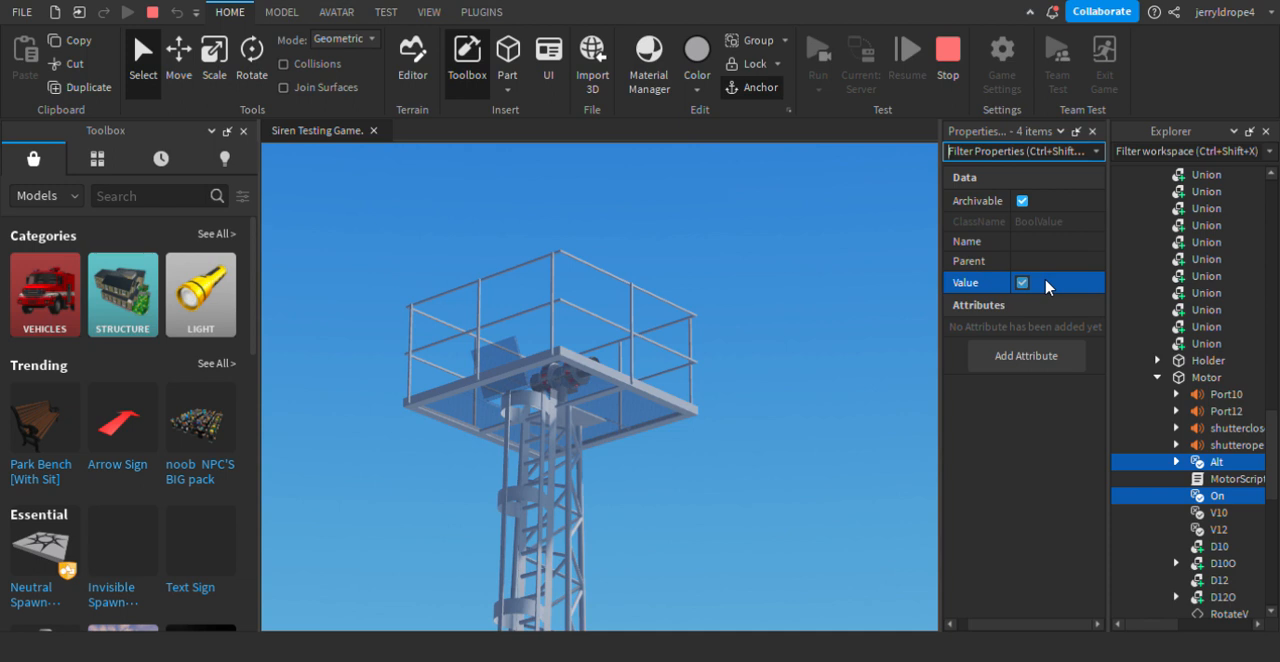
mouse_move(1045, 289)
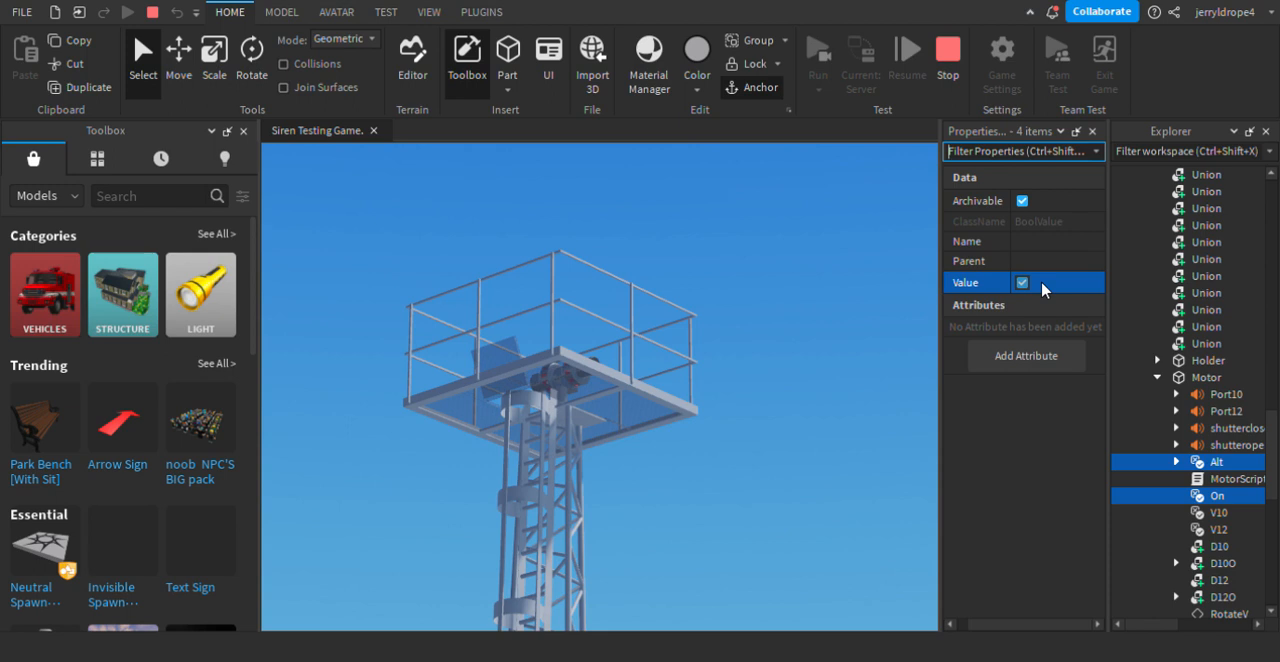
left_click(1022, 282)
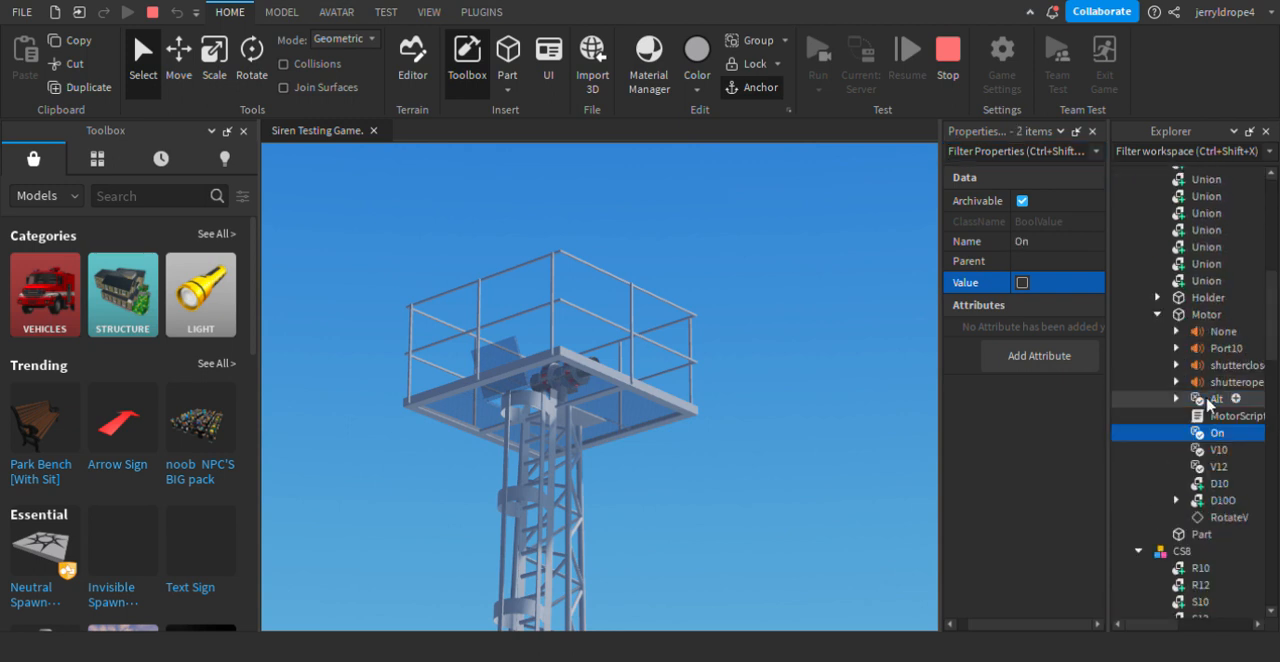
Select On, V10 and V12 in the siren Motors and set their Value to true
left_click(1216, 449)
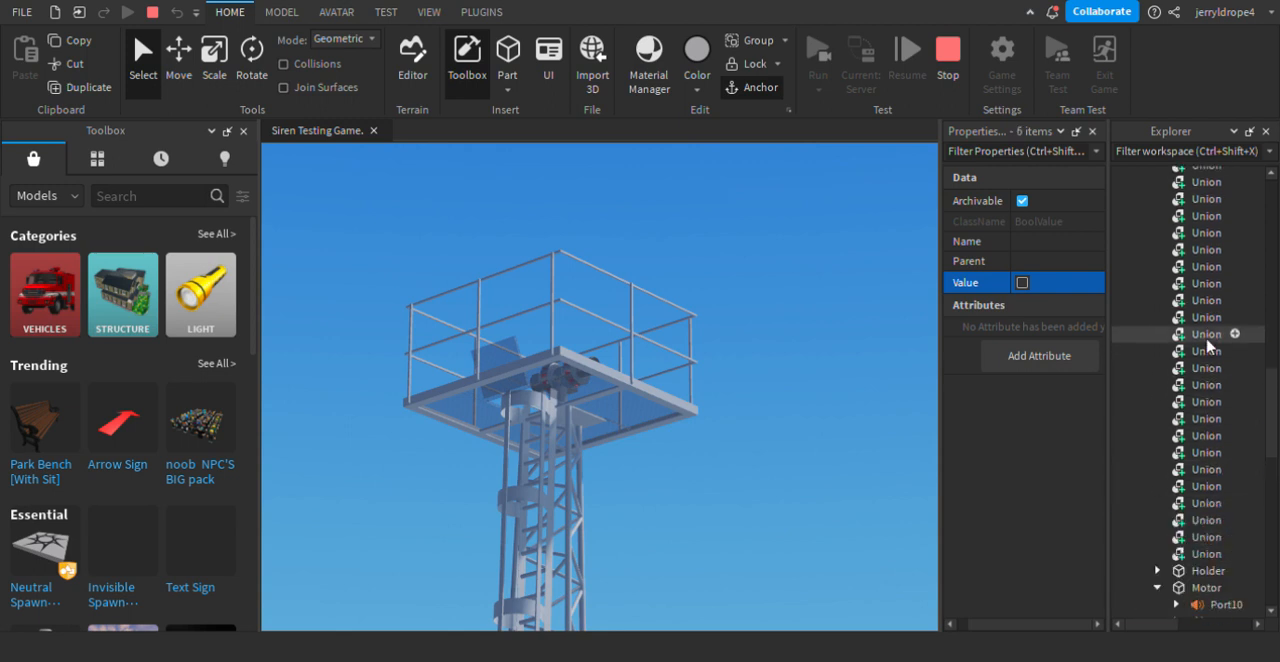
scroll("up", 3)
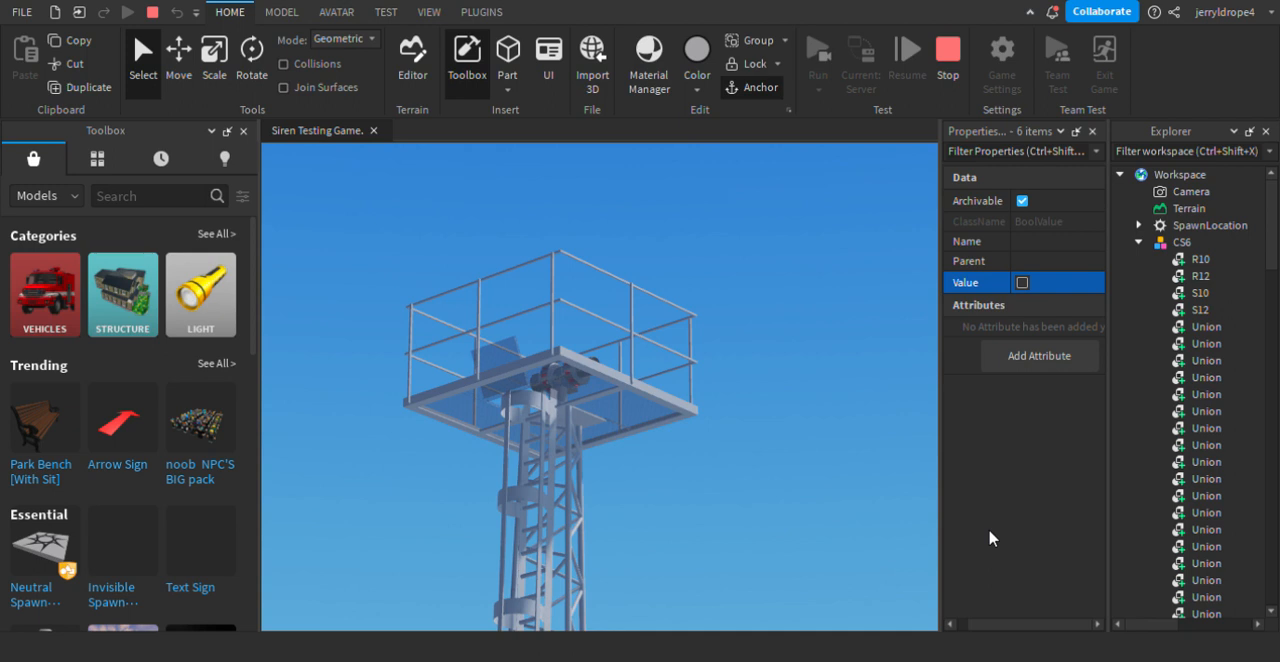
mouse_move(1040, 286)
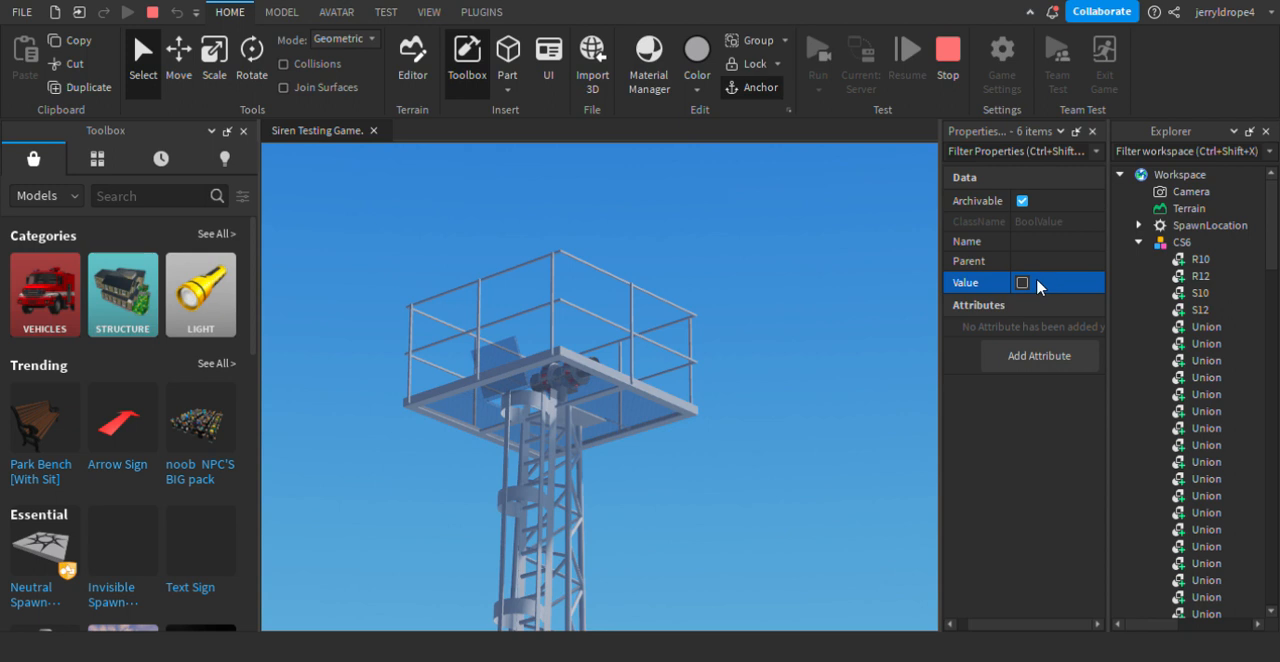
left_click(1022, 282)
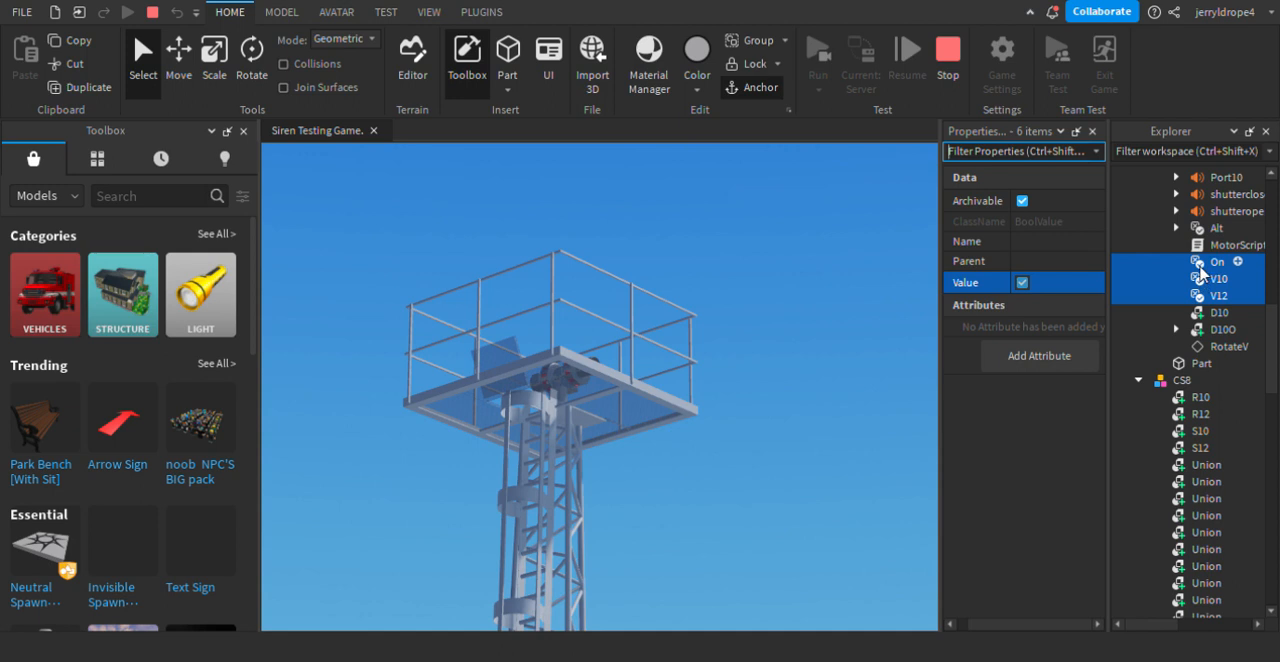
scroll("down", 3)
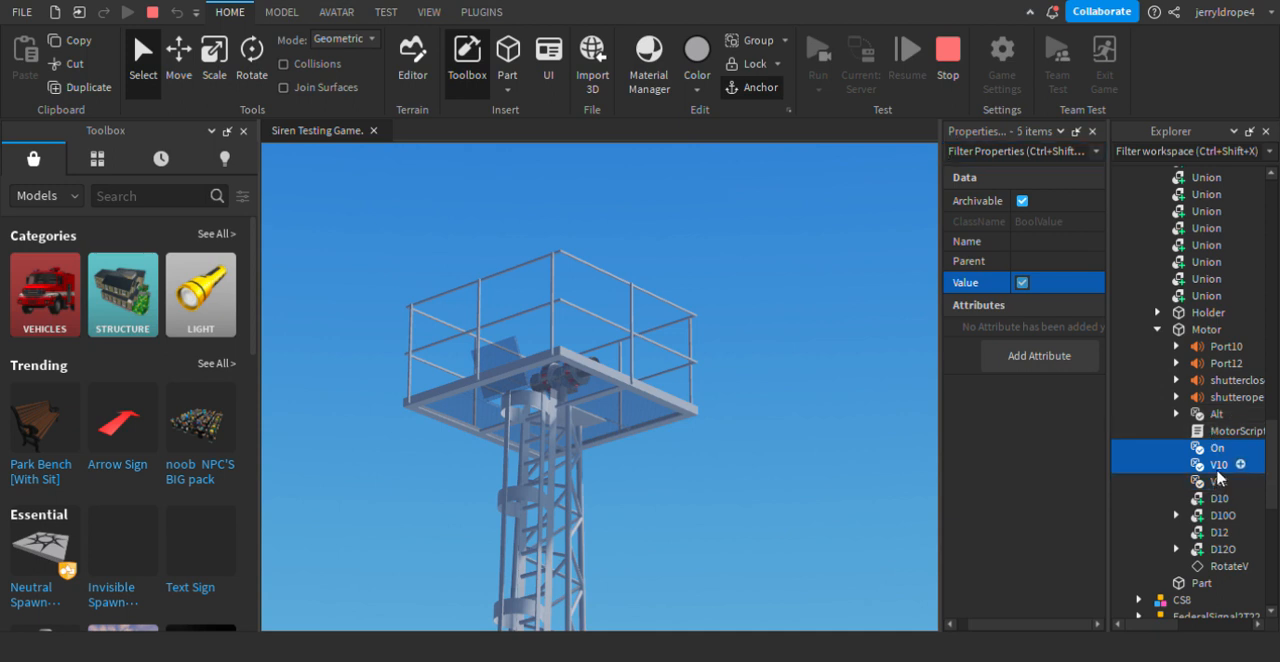
left_click(1218, 481)
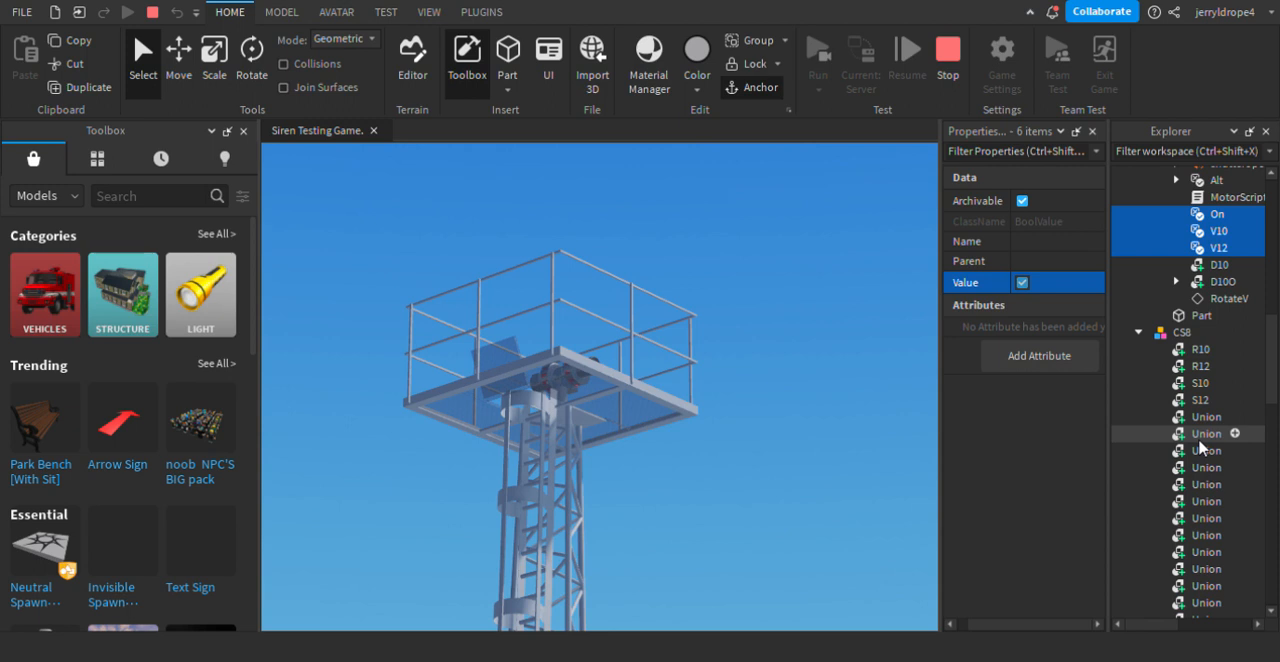
scroll("up", 3)
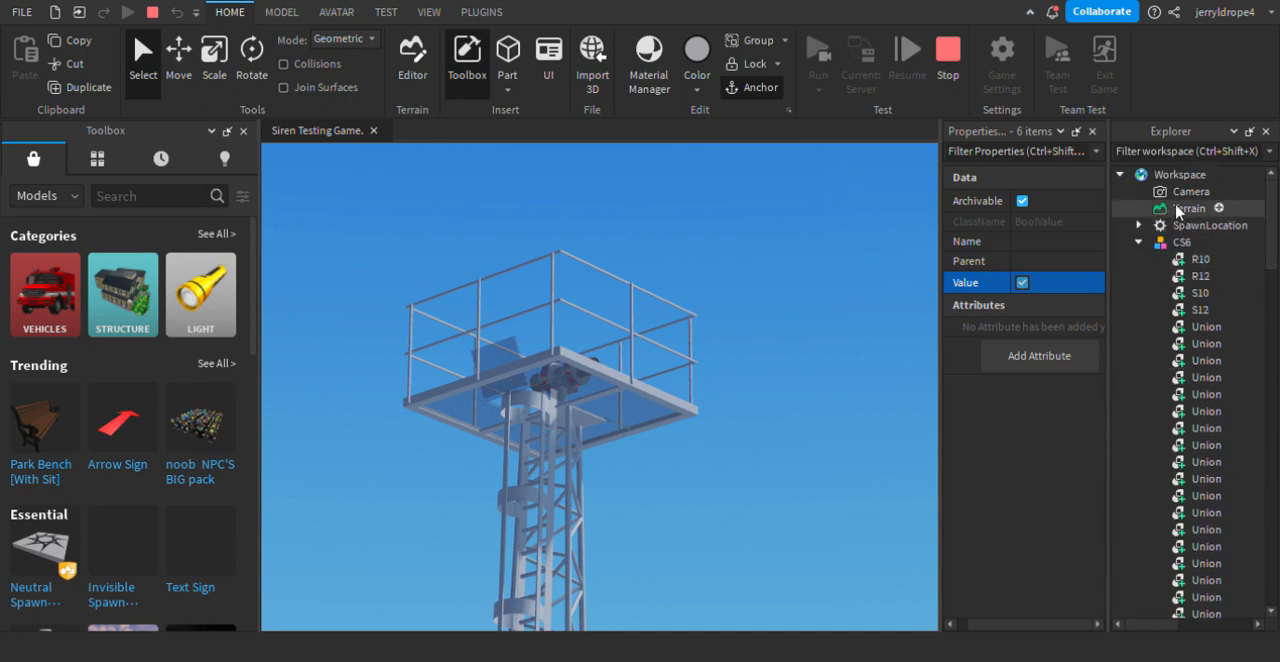
Set the Camera's FieldOfView to 40, then change it to 70
left_click(1192, 191)
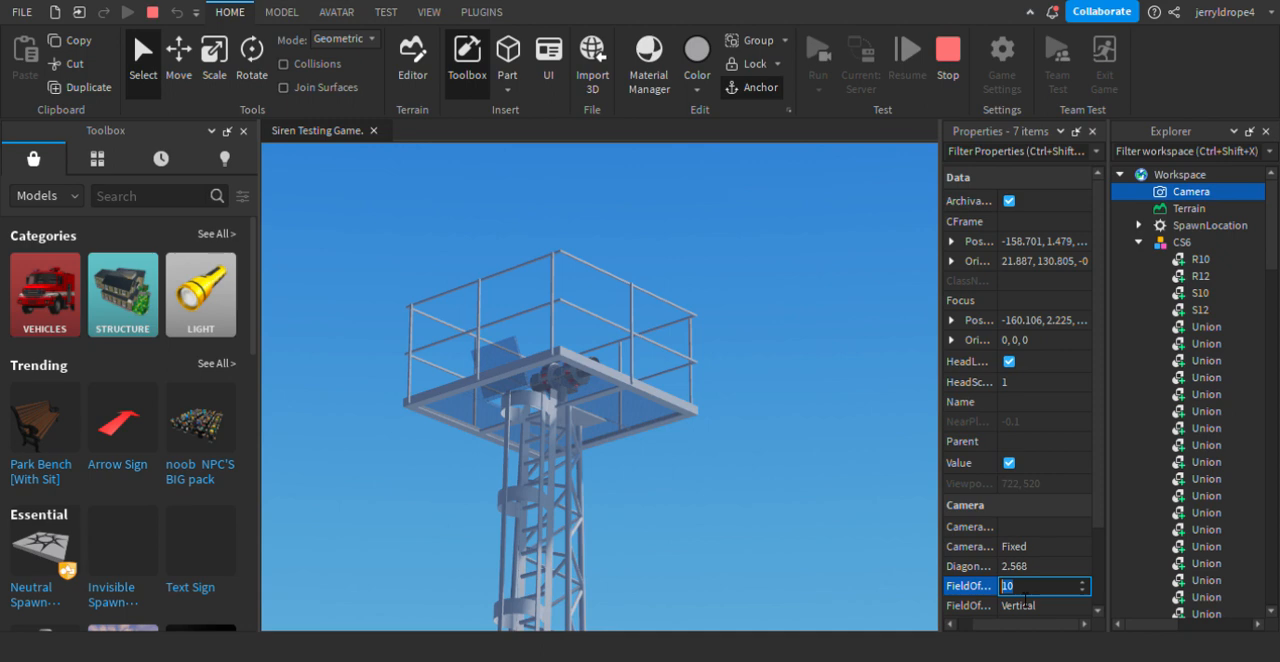
type("40")
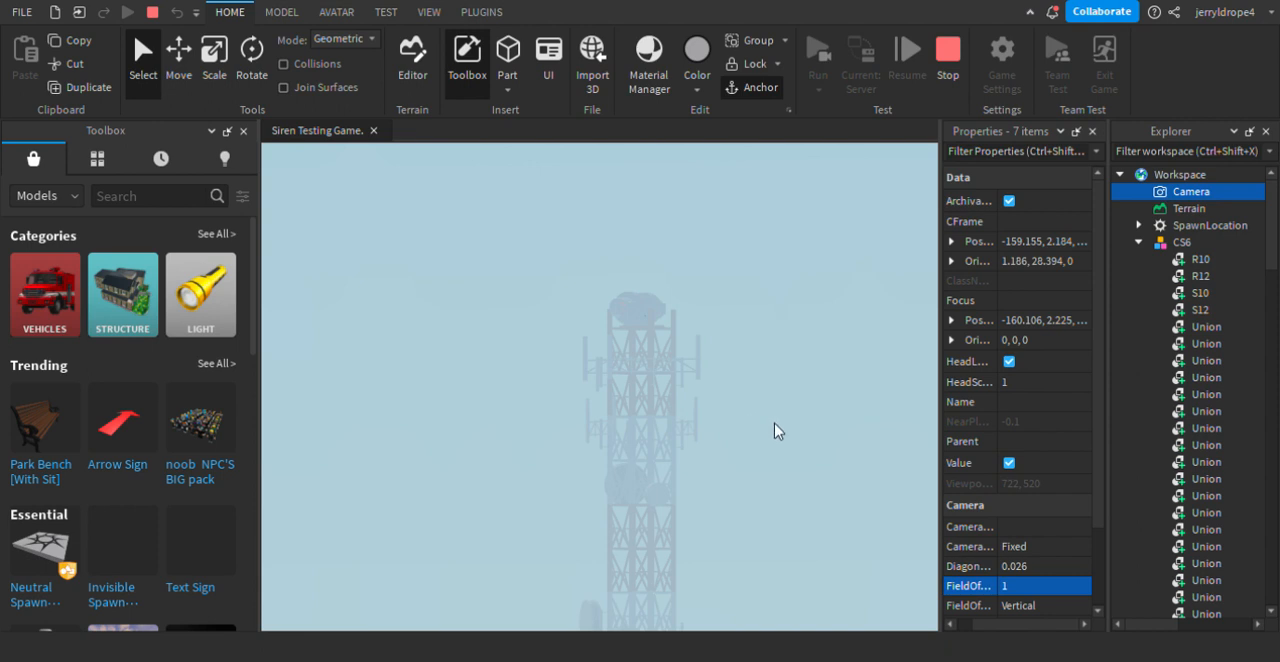
mouse_move(993, 553)
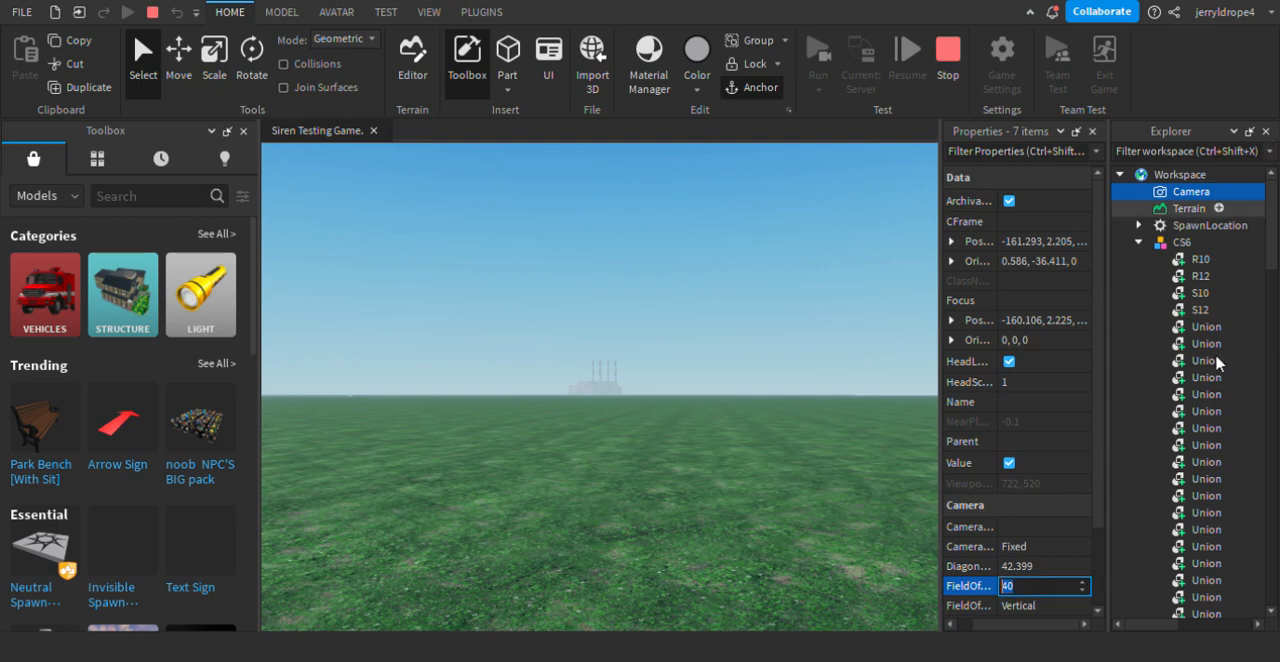
left_click(1016, 462)
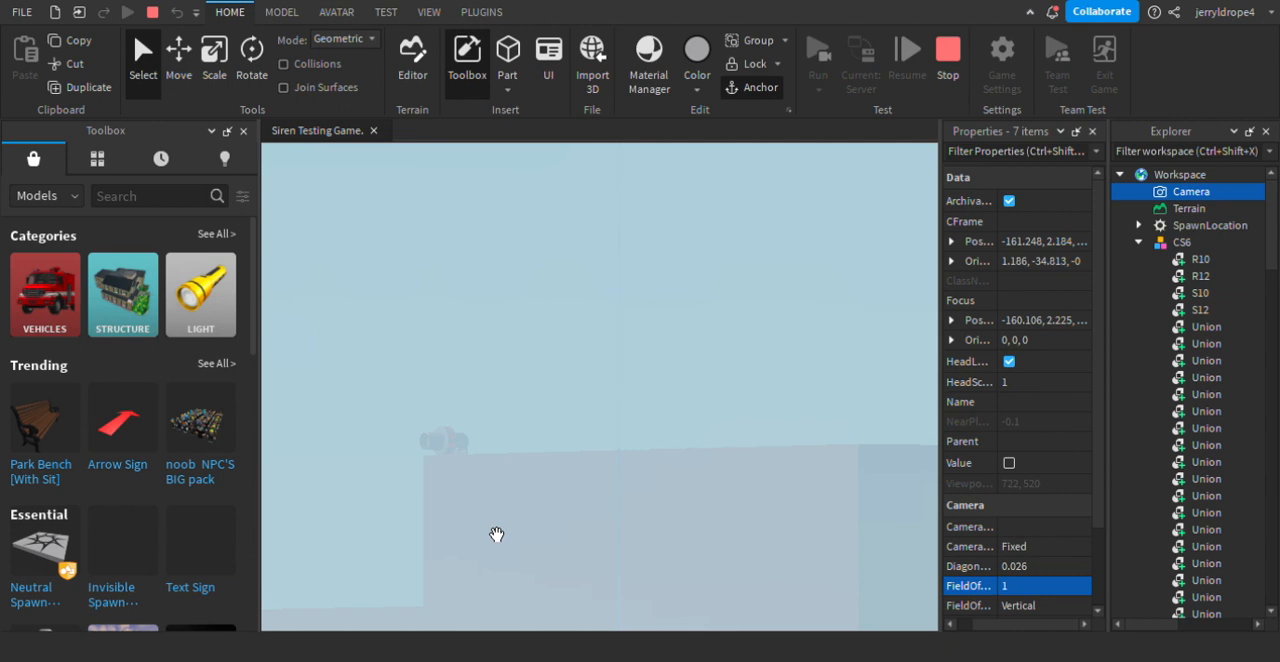
mouse_move(907, 390)
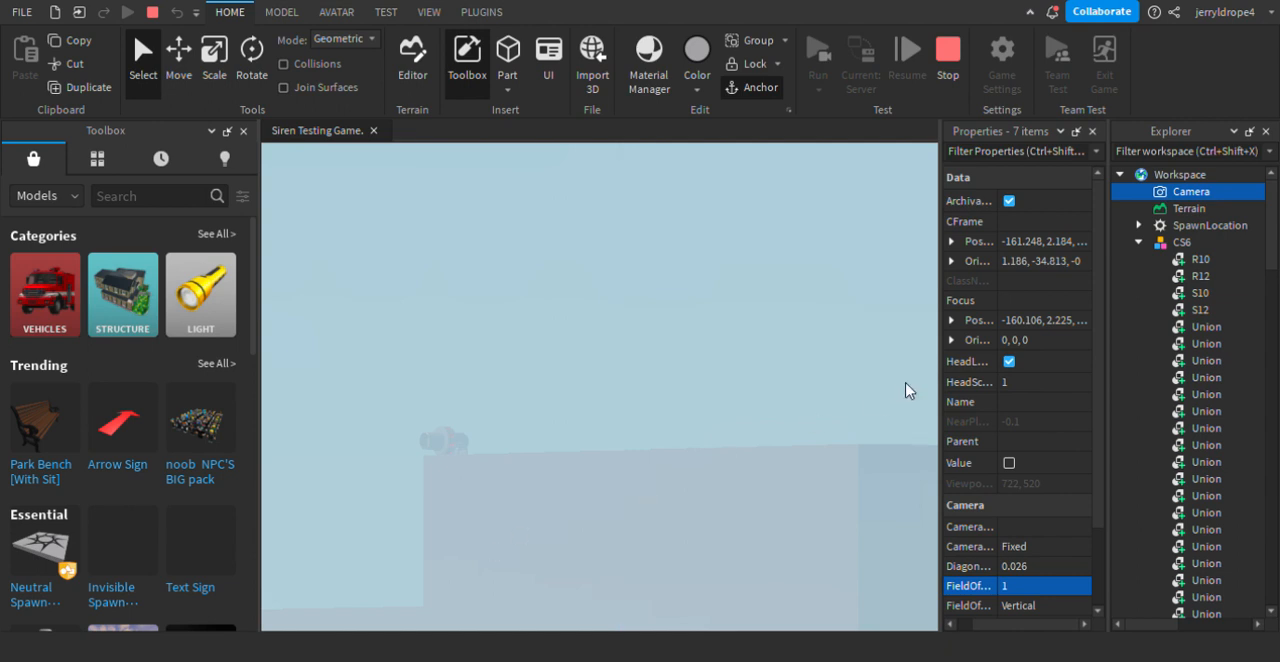
left_click(1191, 191)
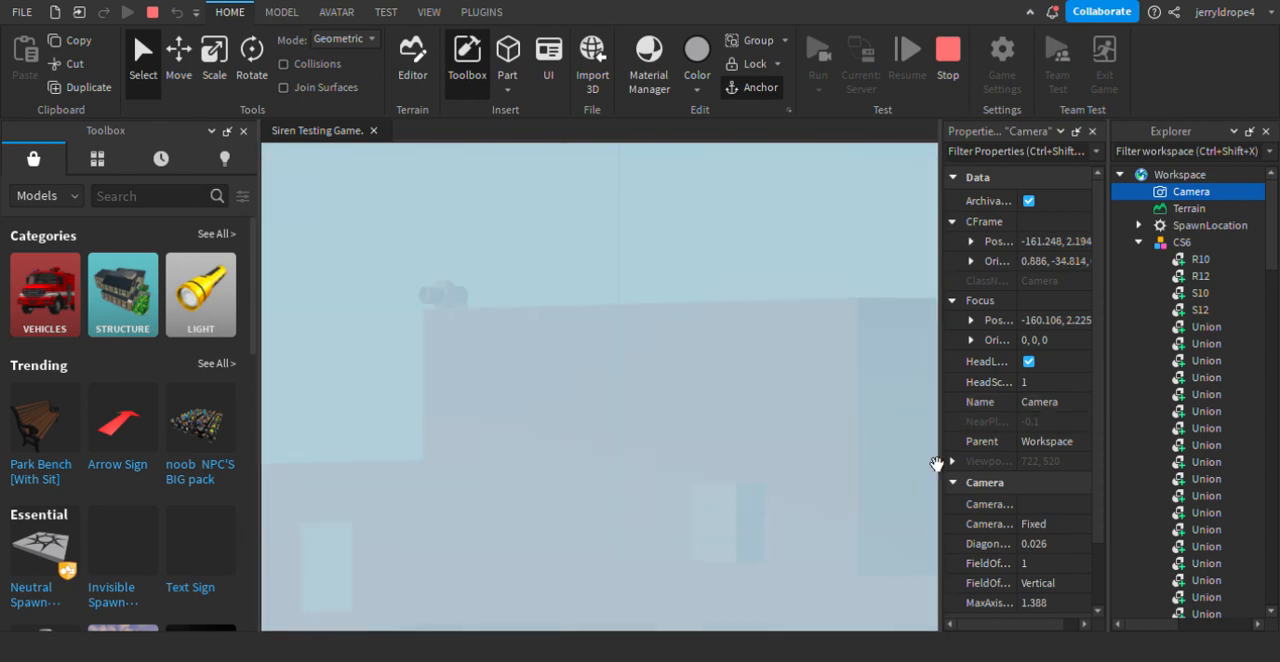
left_click(1040, 563)
type("70")
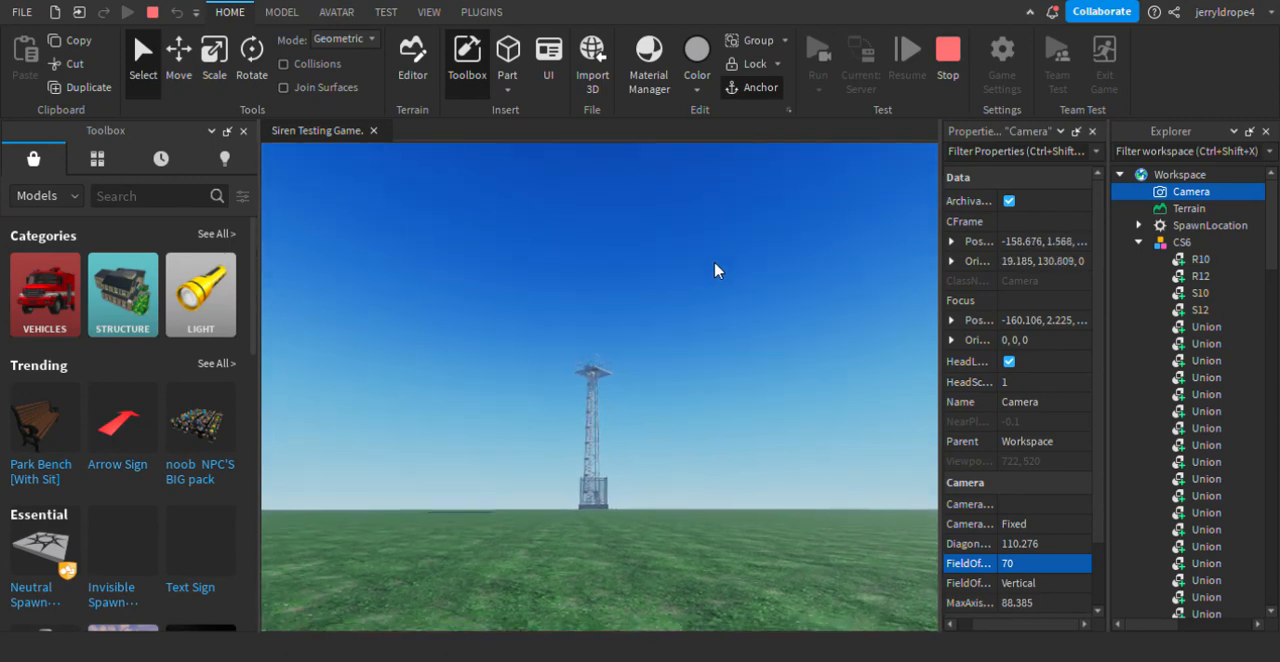
mouse_move(750, 278)
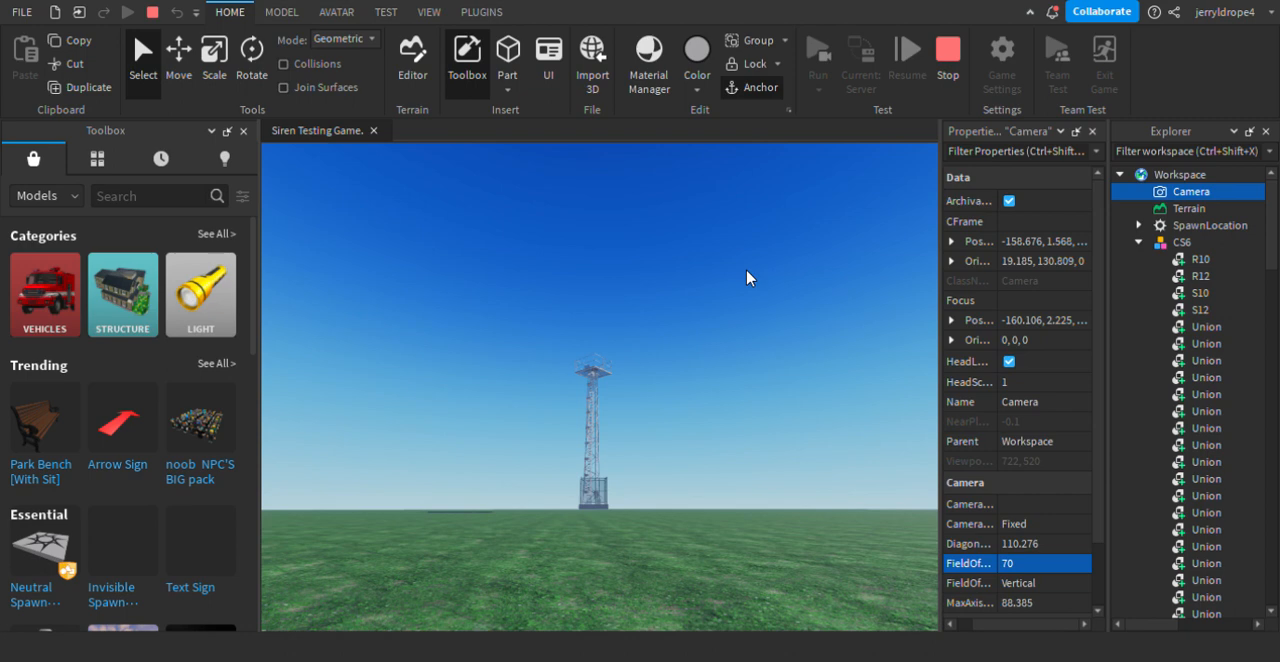
Expand and collapse CS8, then expand FederalSignal2T22 and its Sound folder
left_click(1182, 258)
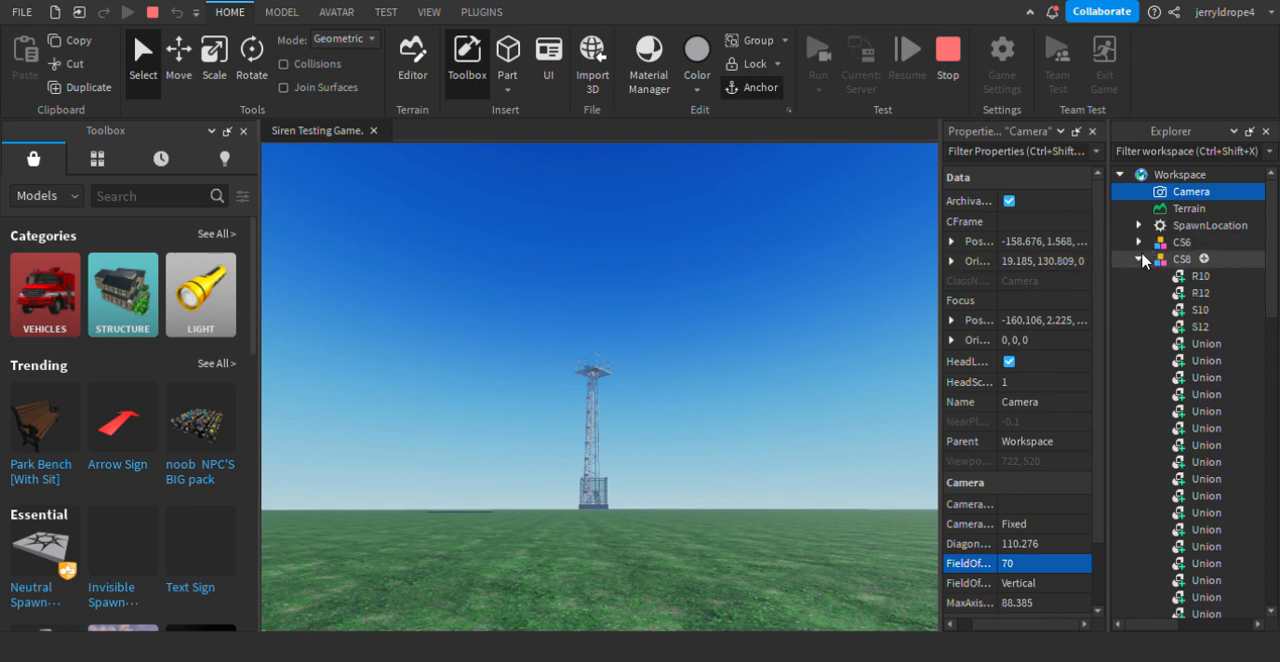
left_click(1138, 258)
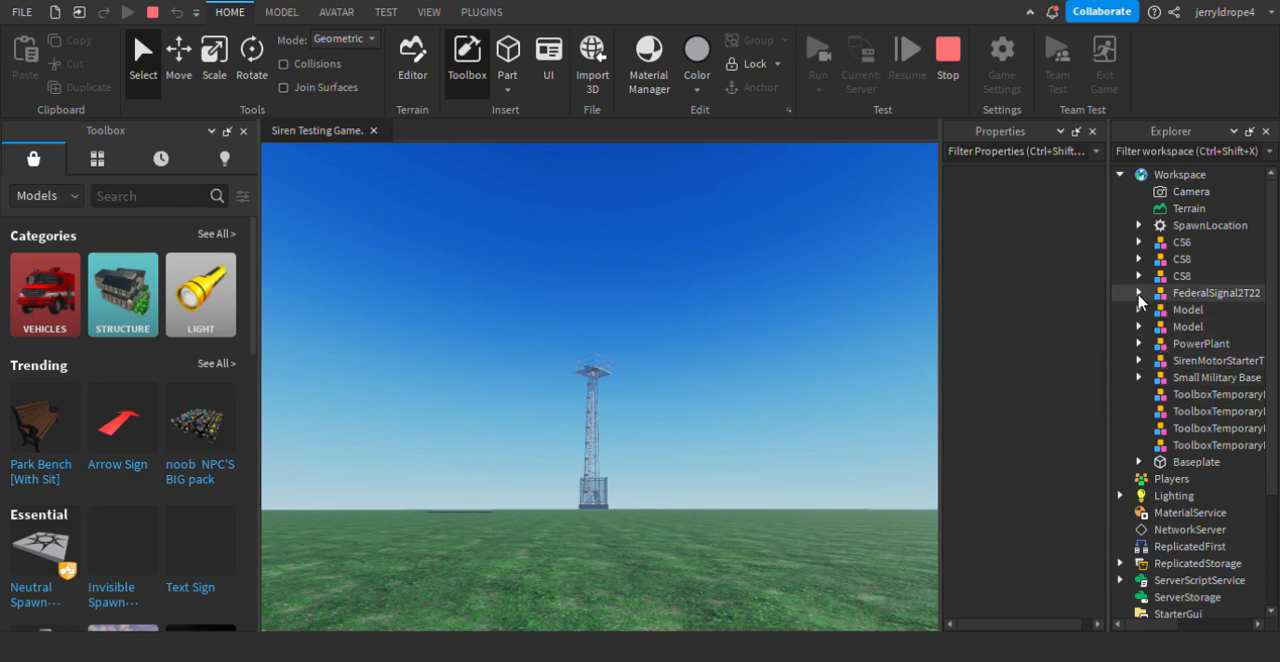
left_click(1138, 292)
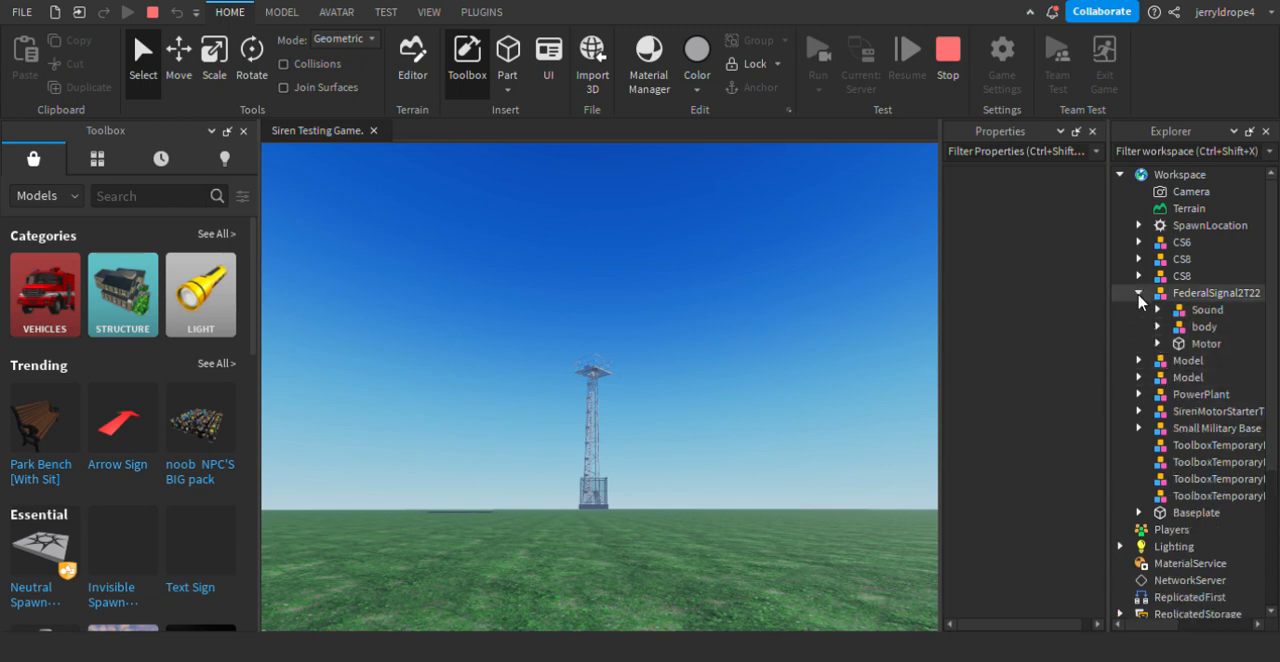
left_click(1159, 309)
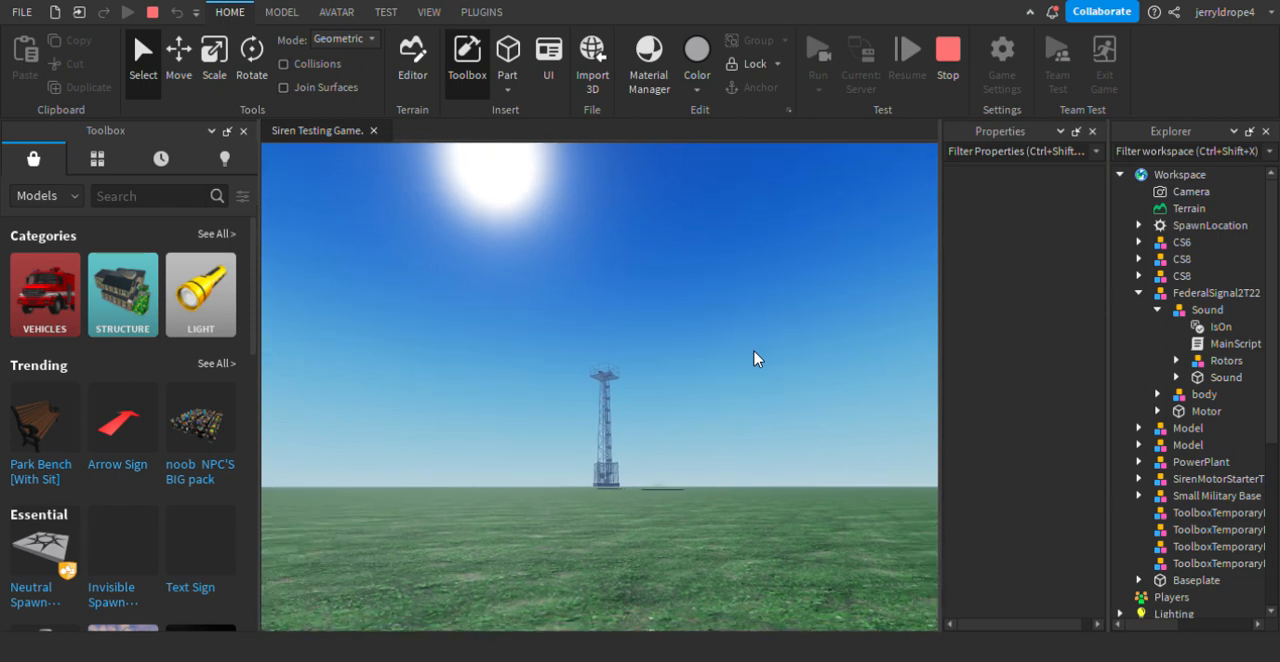
Set the Camera FieldOfView to 1 and expand the inner Sound part to show two scripts
left_click(1190, 191)
type("2")
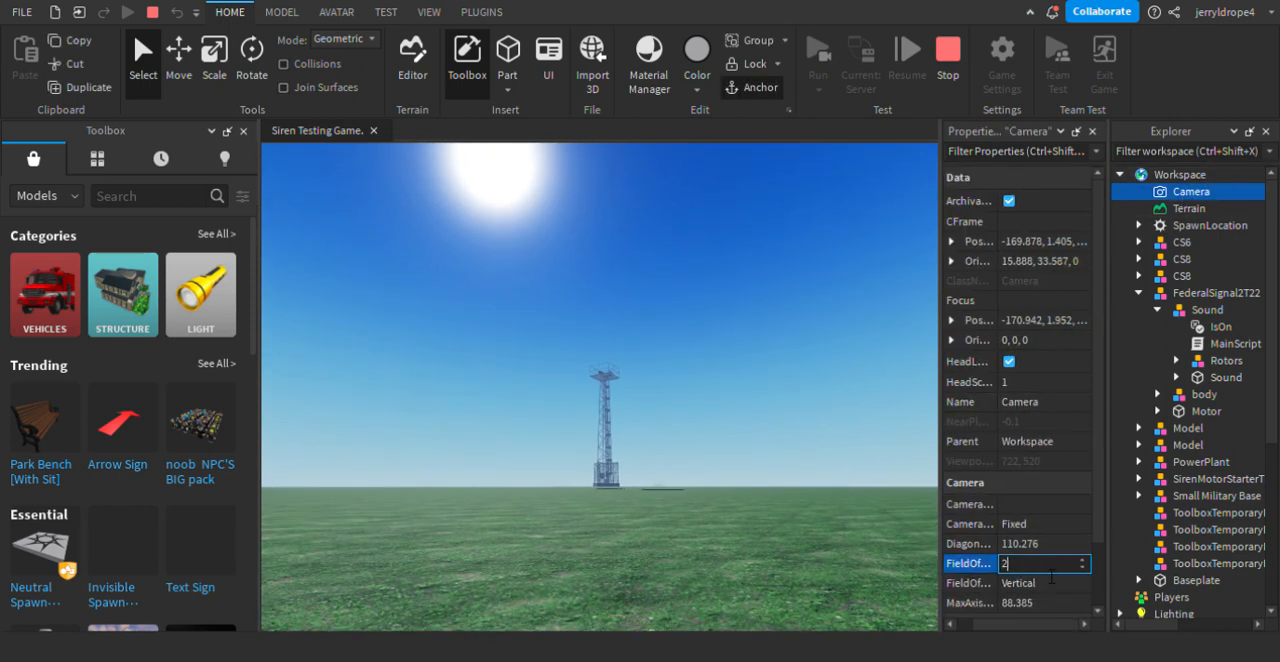
type("0")
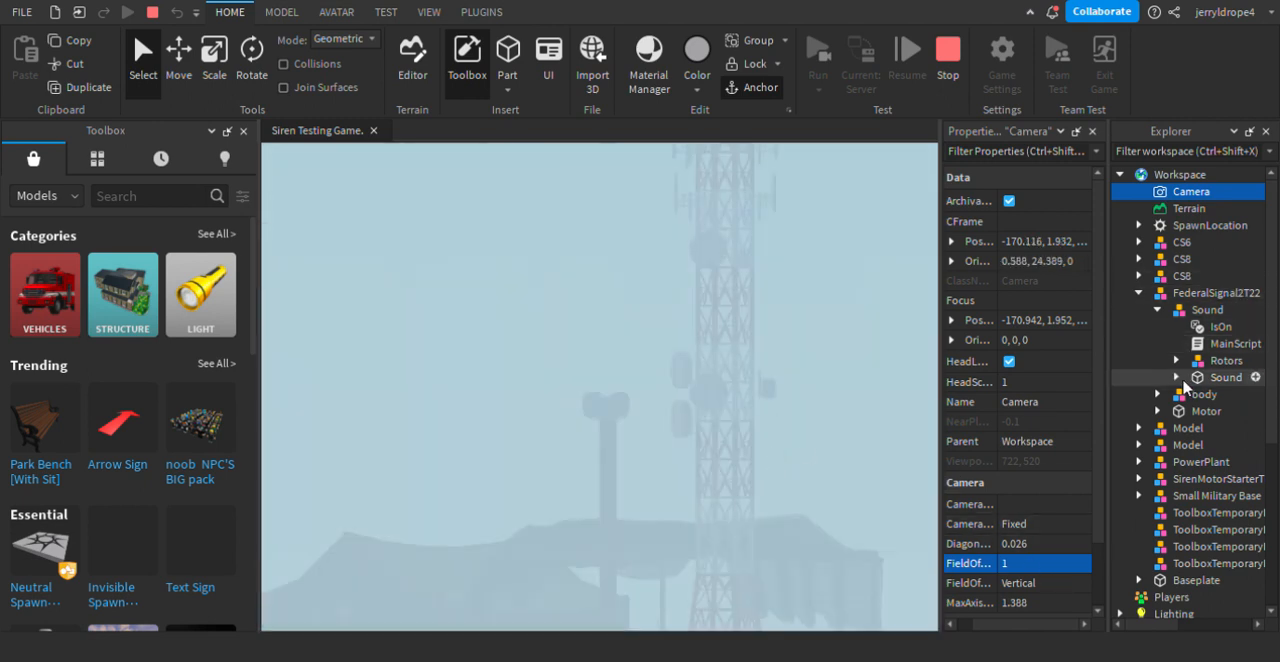
left_click(1177, 377)
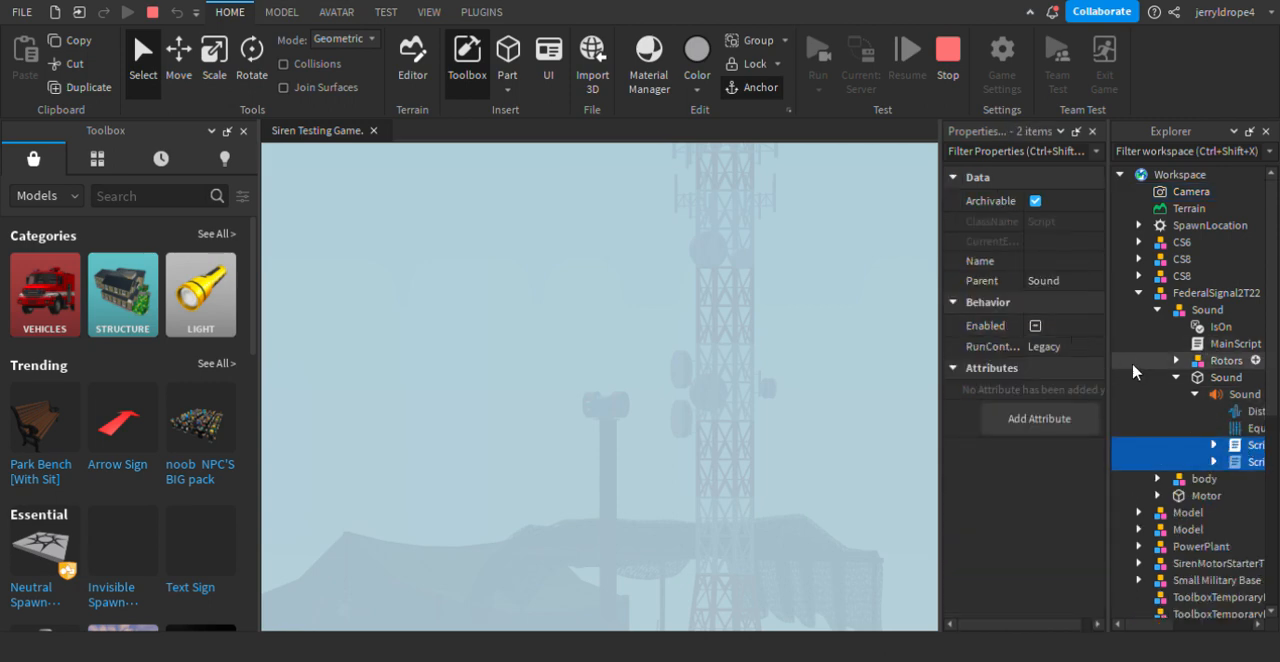
Select IsOn with both sound scripts, disable the scripts, and toggle IsOn's Value on and off
left_click(1224, 327)
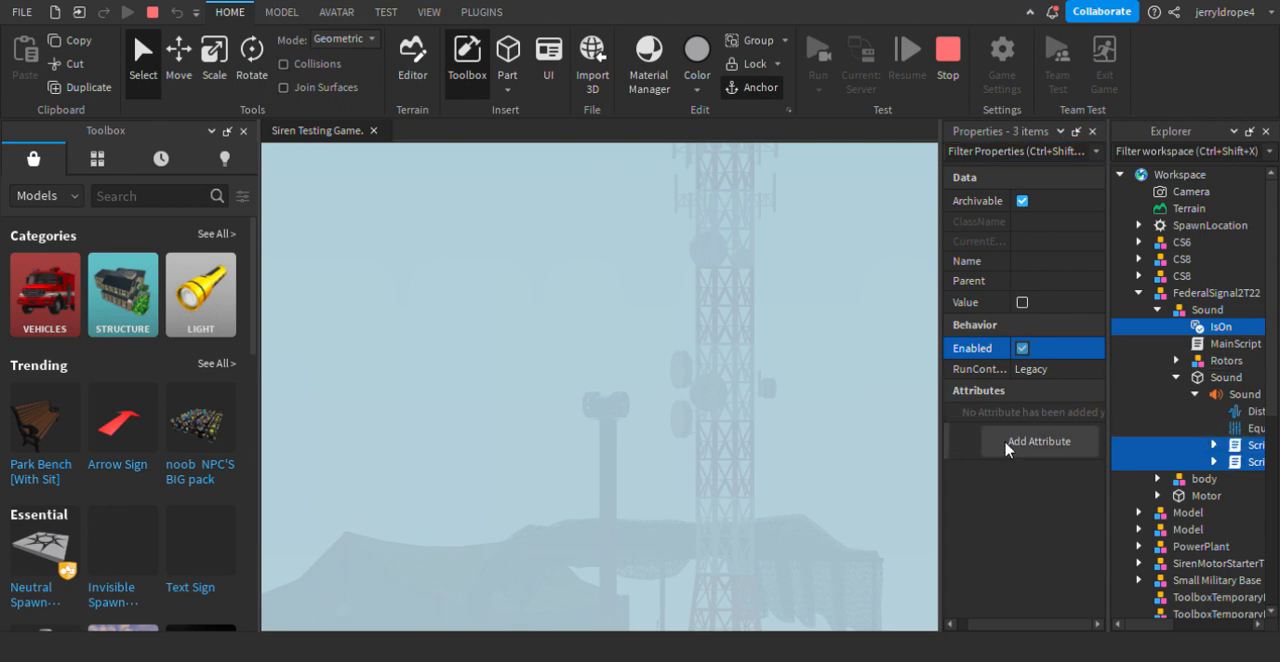
mouse_move(1043, 338)
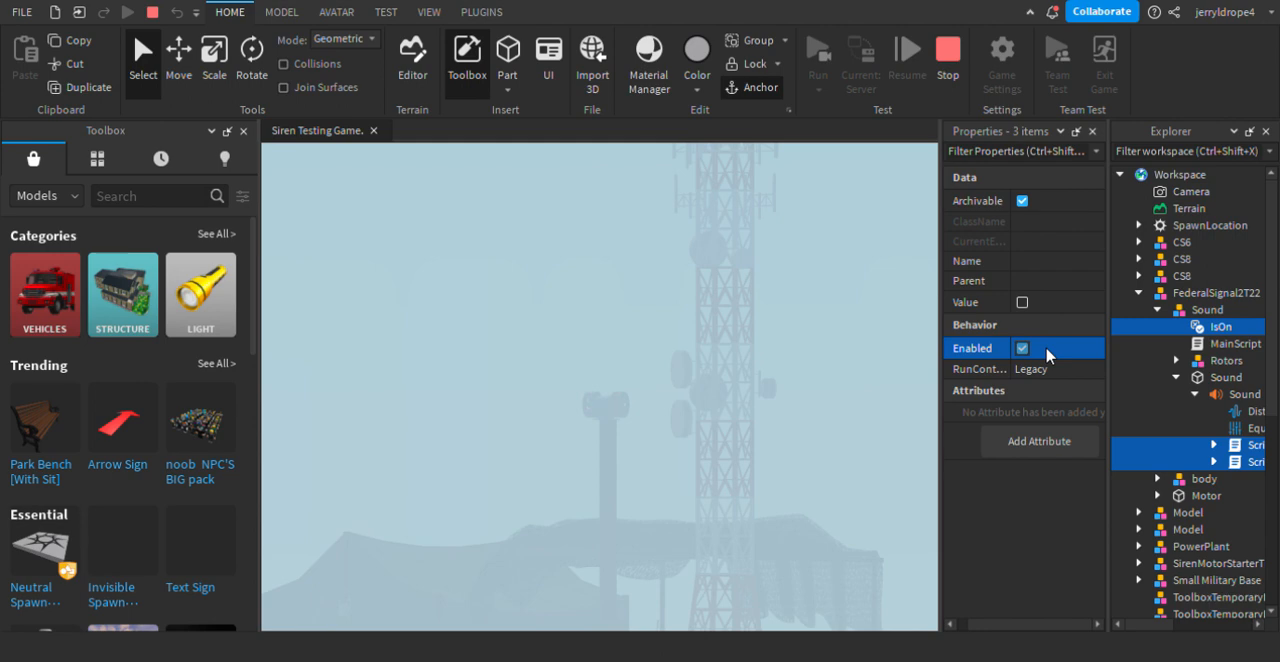
left_click(1022, 347)
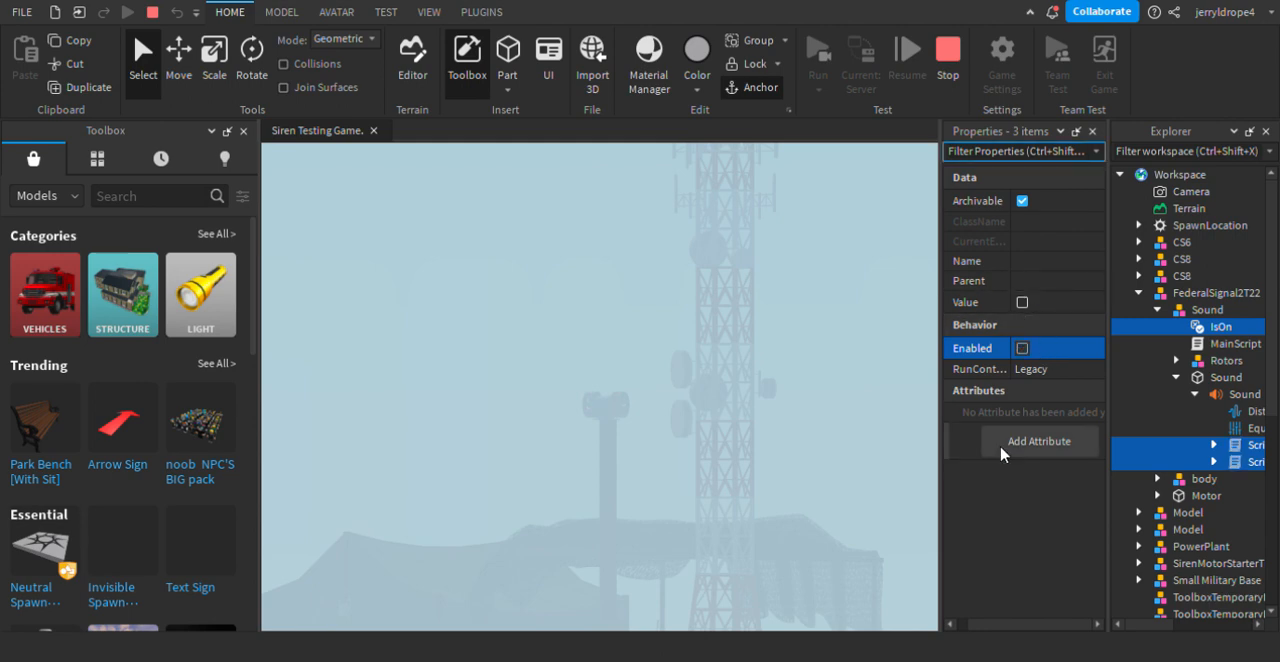
mouse_move(1023, 391)
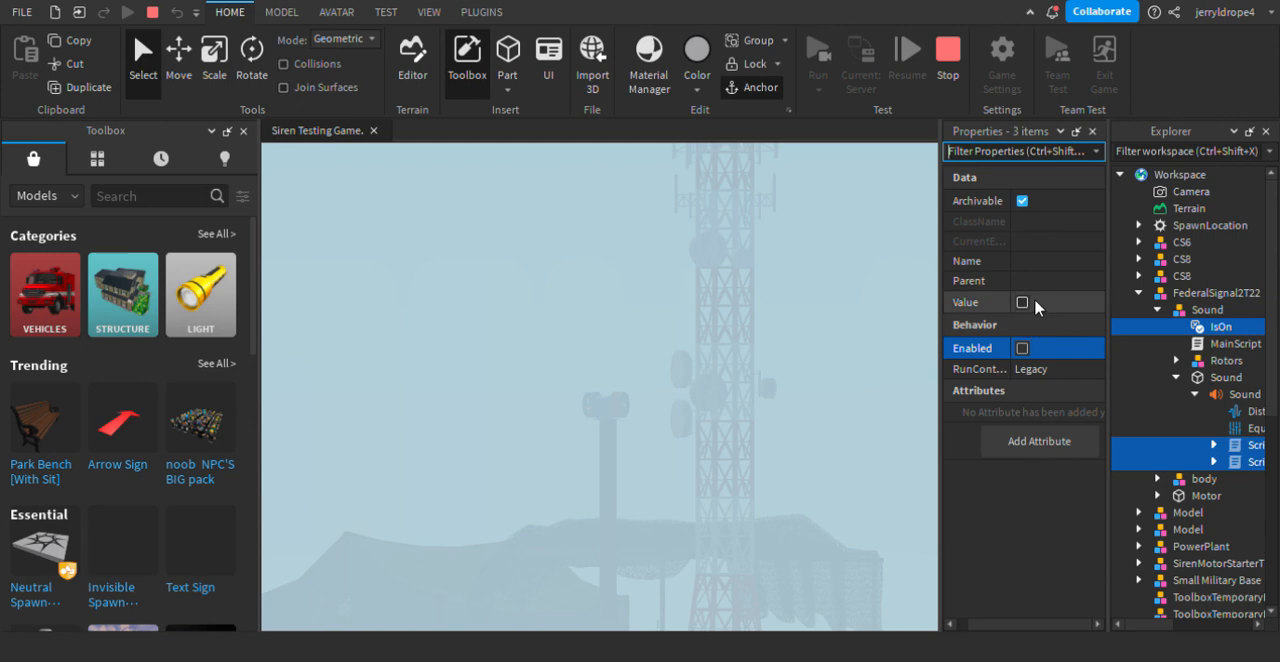
left_click(1022, 301)
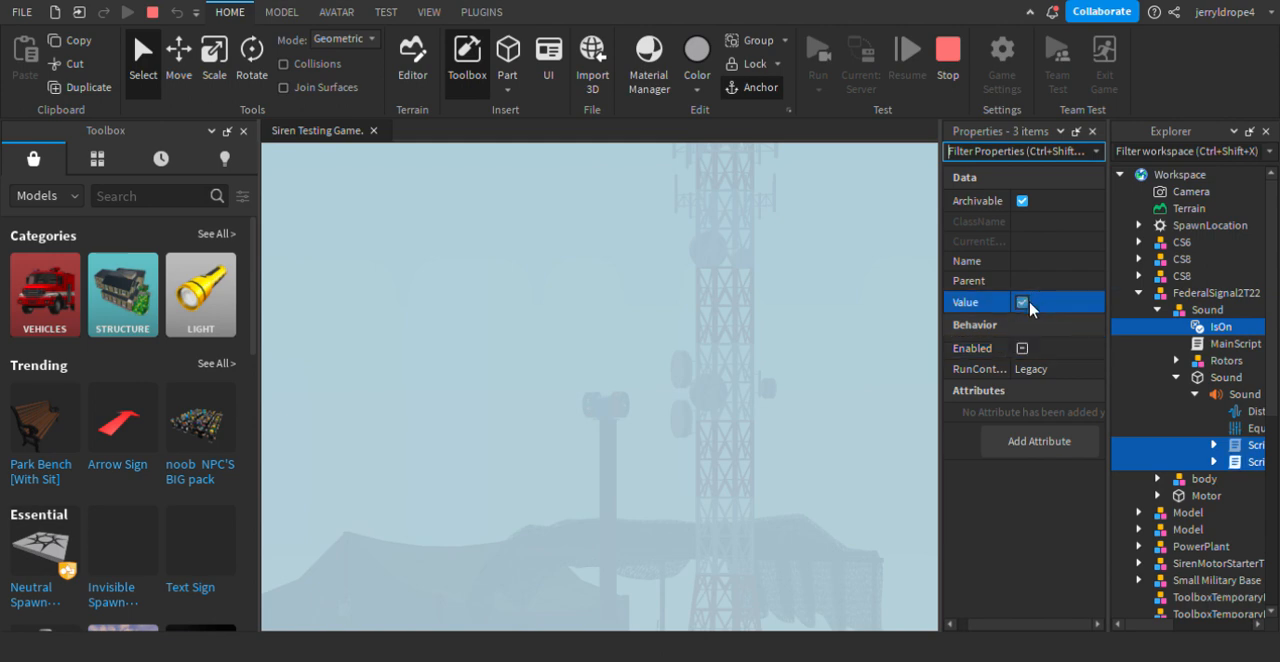
left_click(1021, 302)
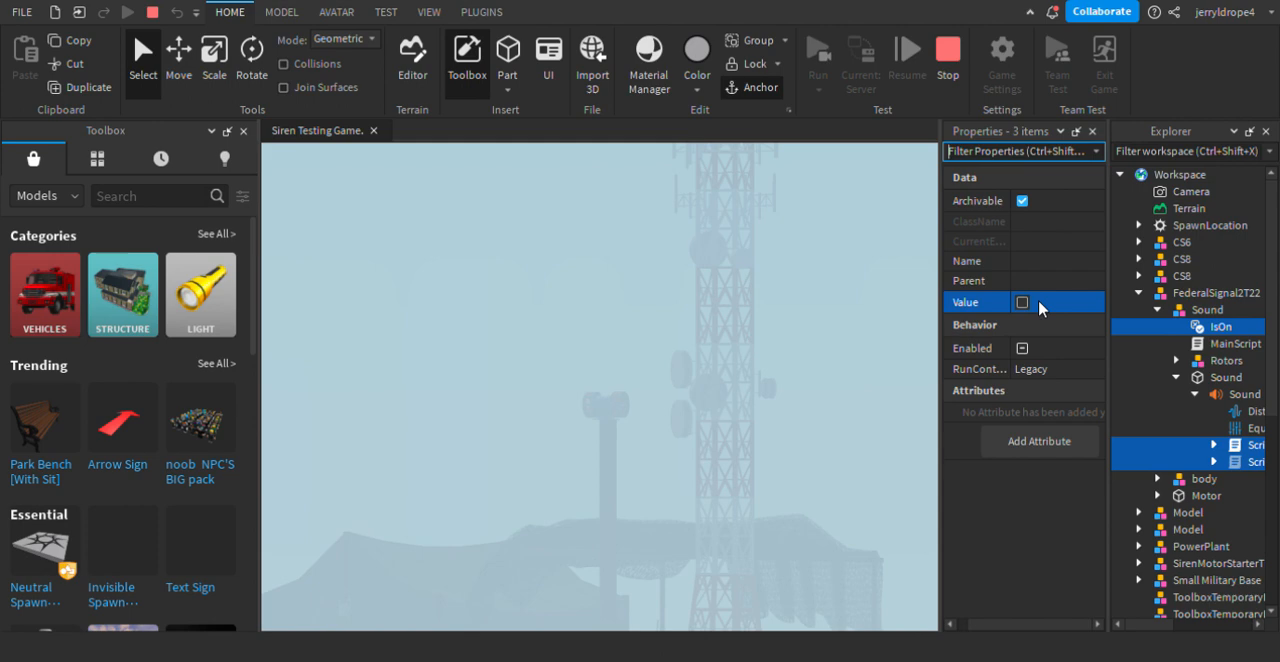
left_click(1245, 450)
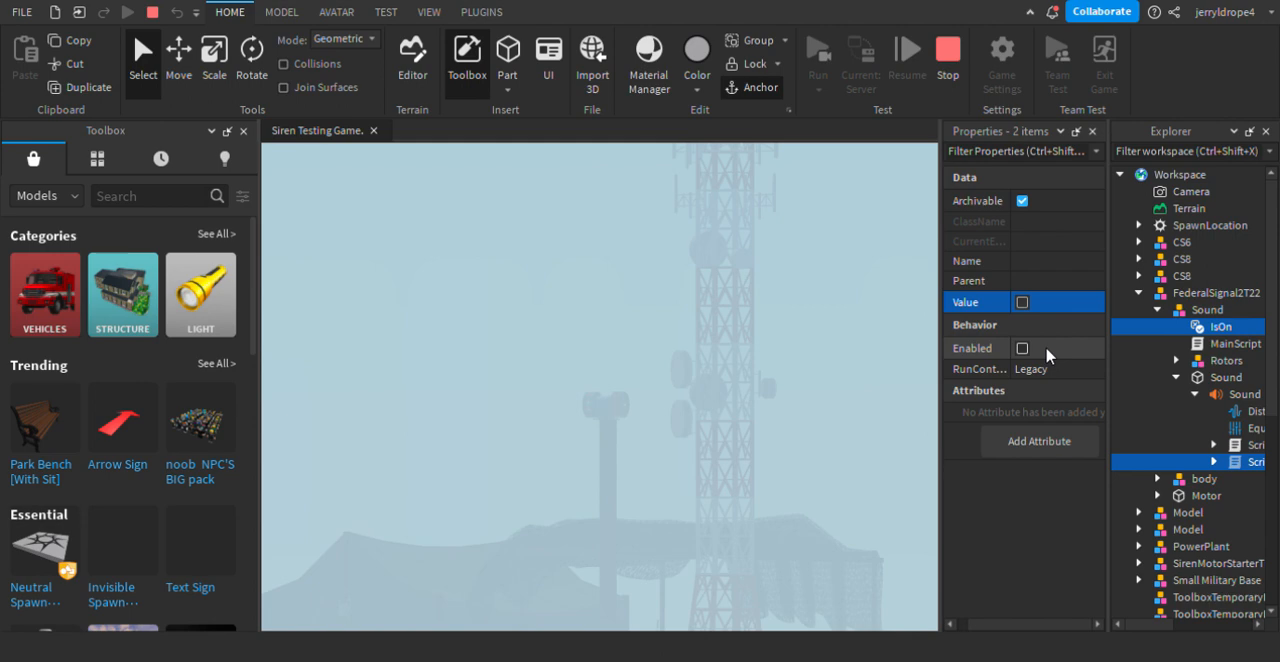
Re-enable the sound scripts, toggle IsOn's Value on and off, then disable both scripts
left_click(1022, 347)
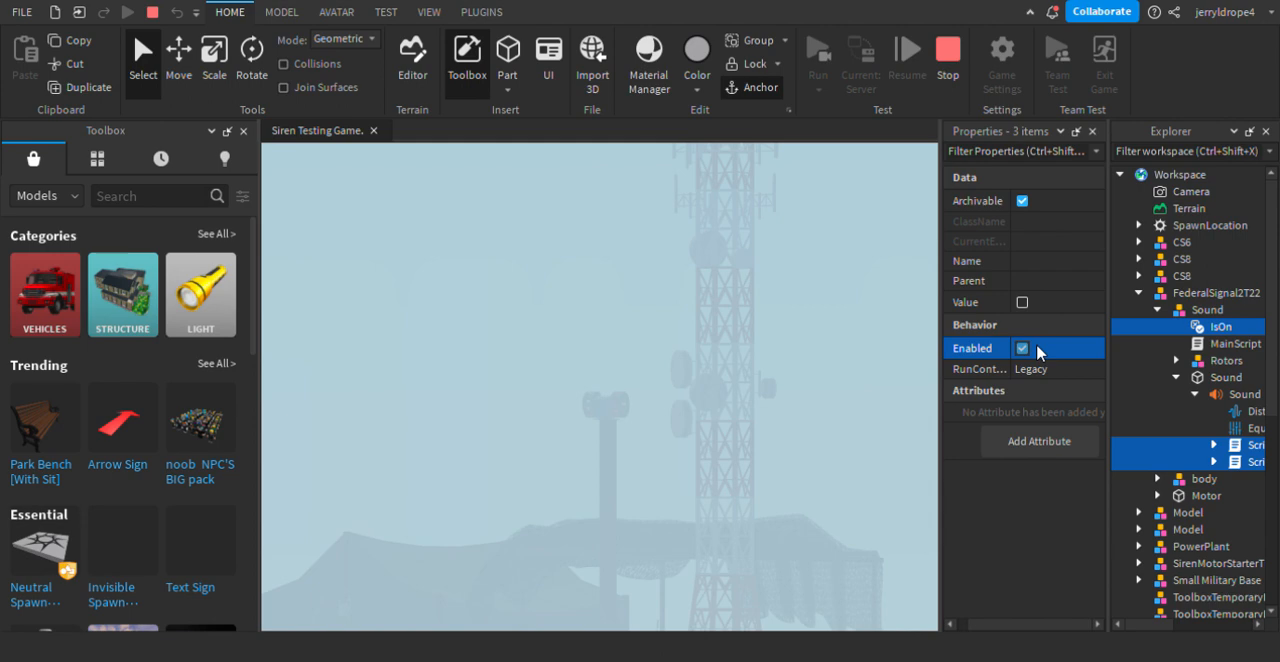
left_click(1022, 347)
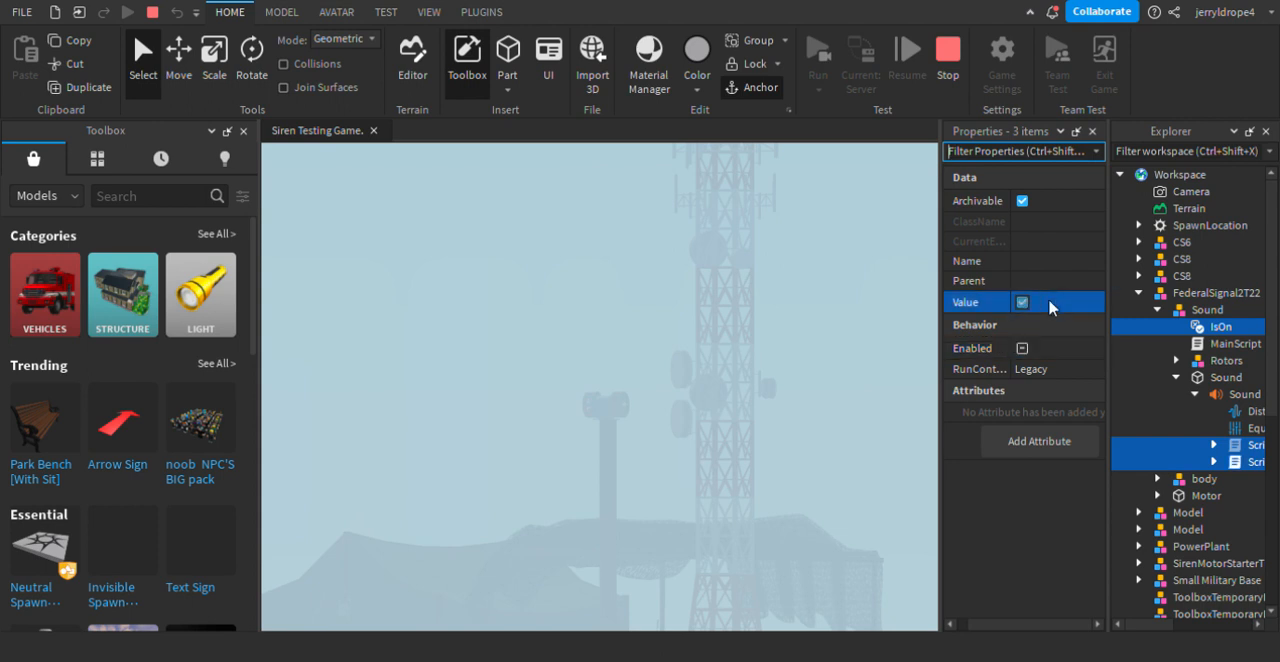
left_click(1022, 302)
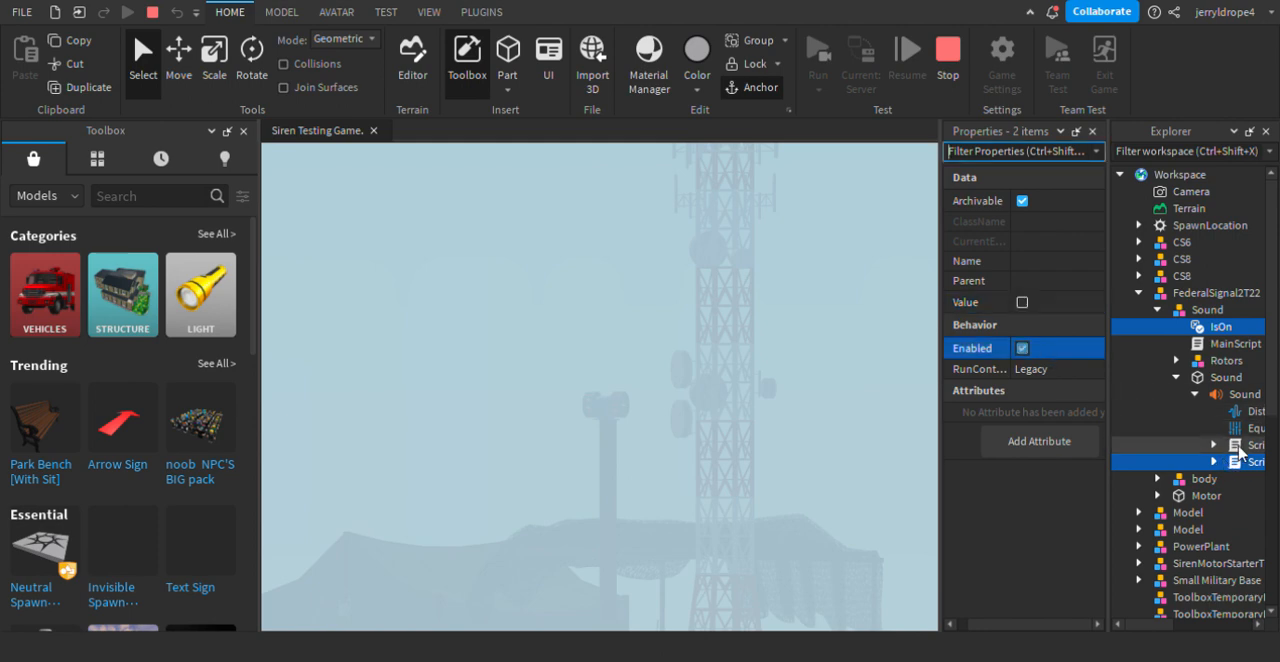
left_click(1235, 444)
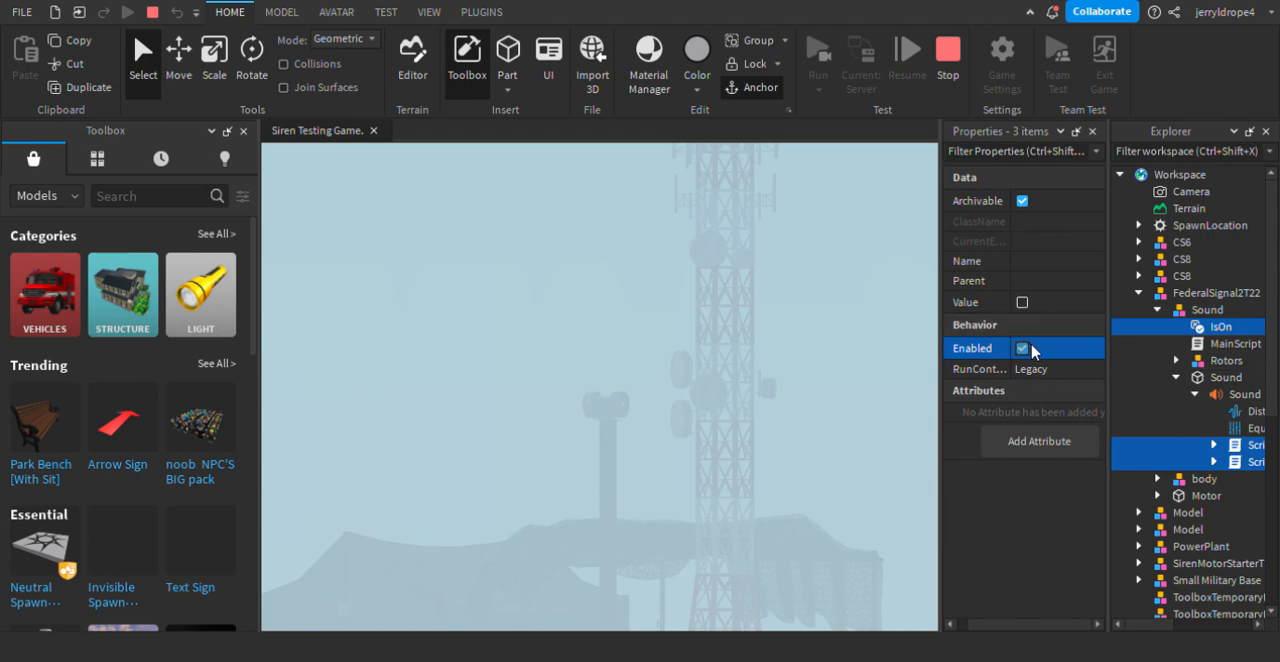
left_click(1021, 348)
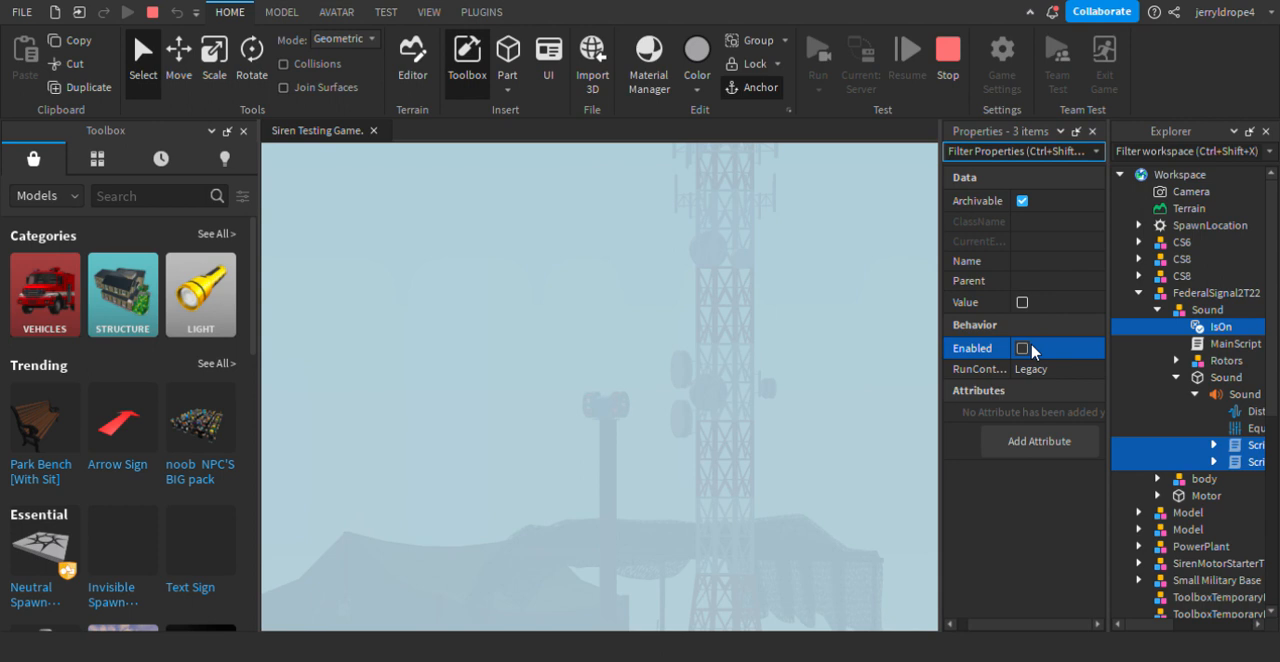
mouse_move(1225, 467)
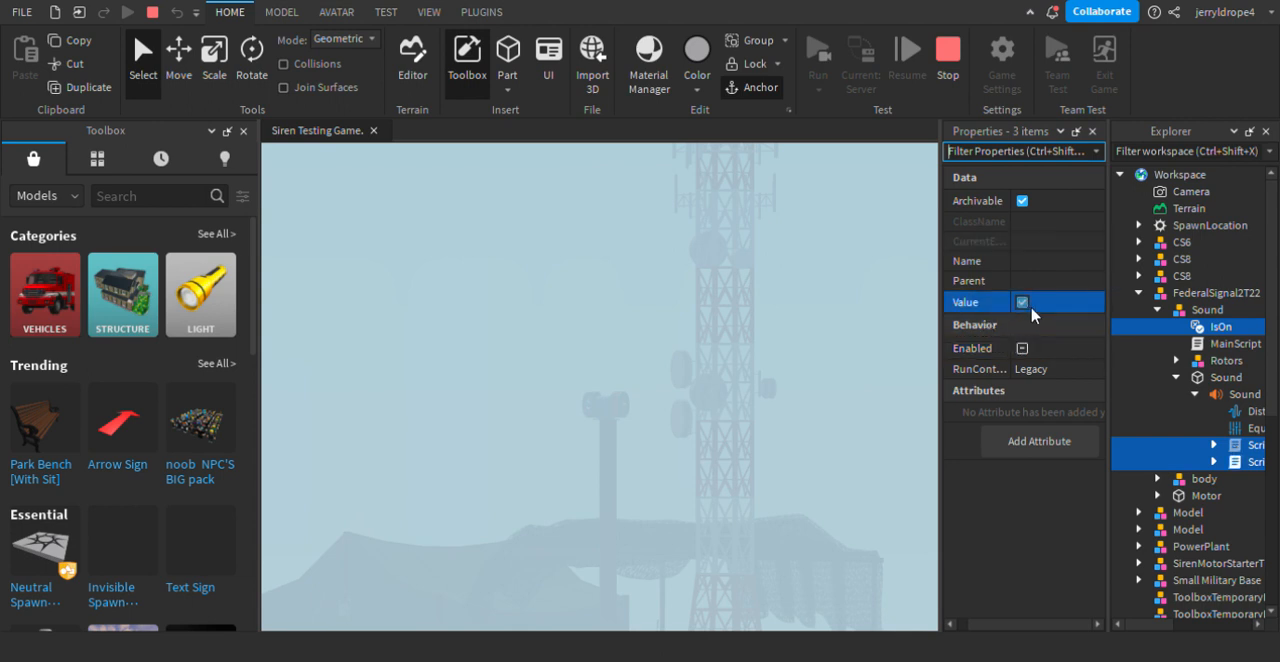
mouse_move(1040, 312)
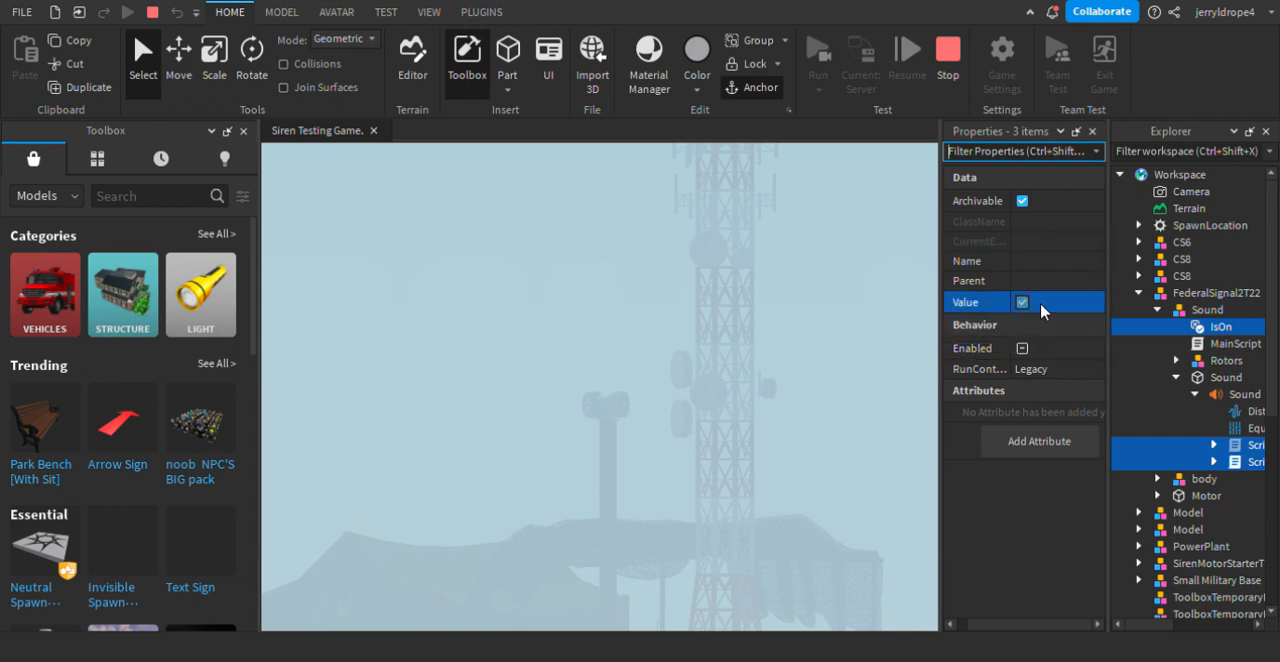